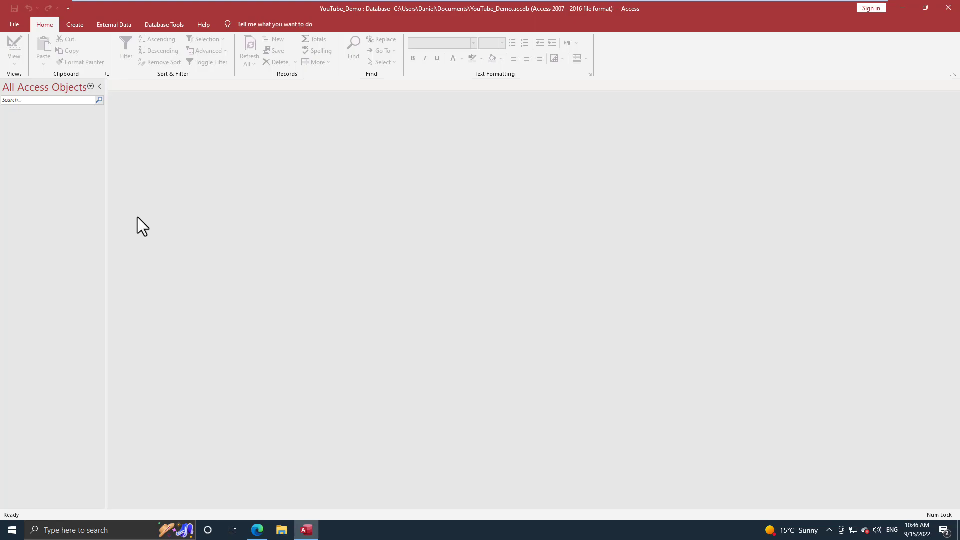
pyautogui.moveTo(80, 152)
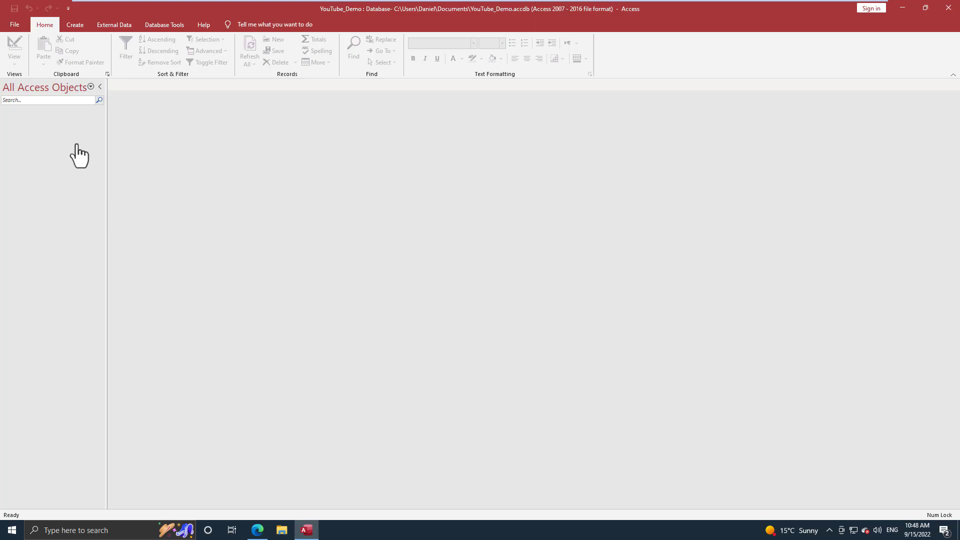
# - Disable automatic Office updates from the Account page's Update Options, approving the UAC prompt
pyautogui.click(13, 24)
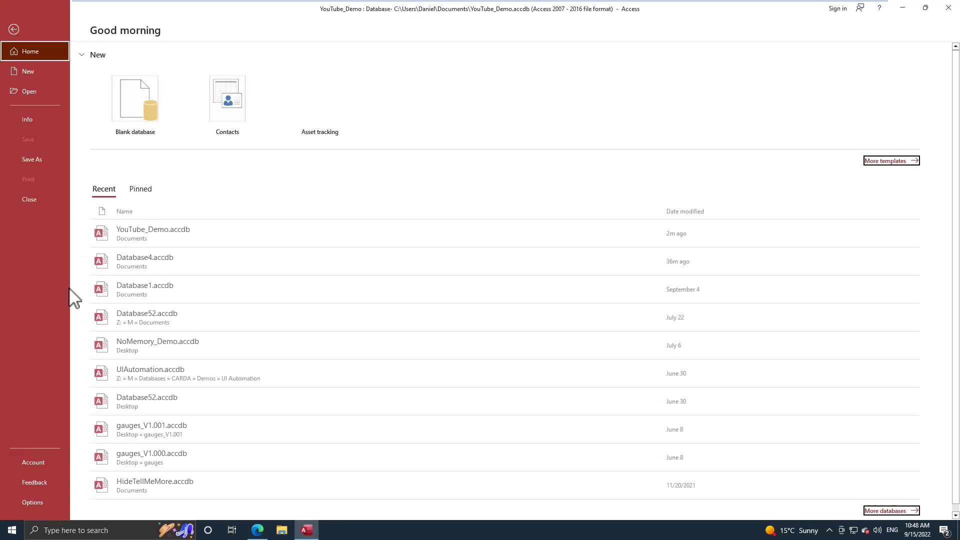
pyautogui.click(33, 462)
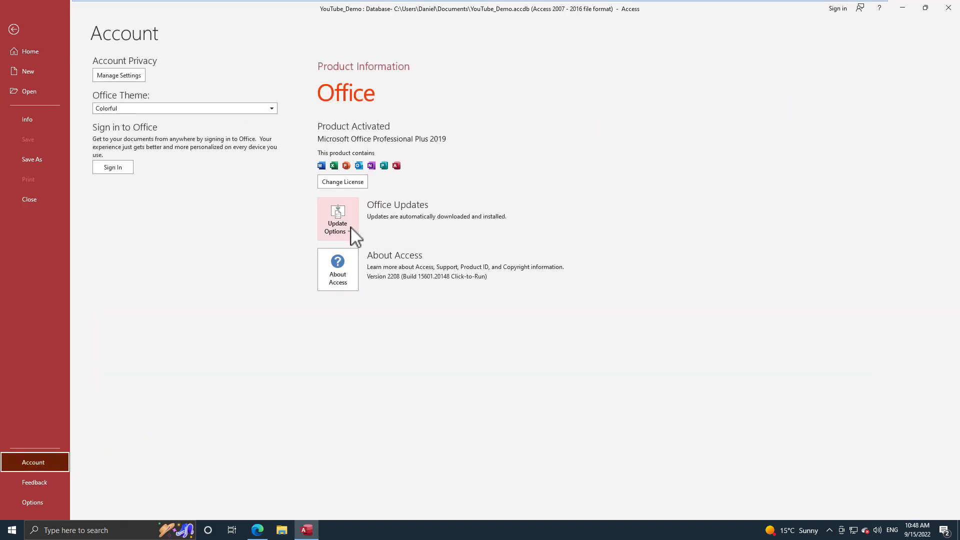
pyautogui.moveTo(365, 243)
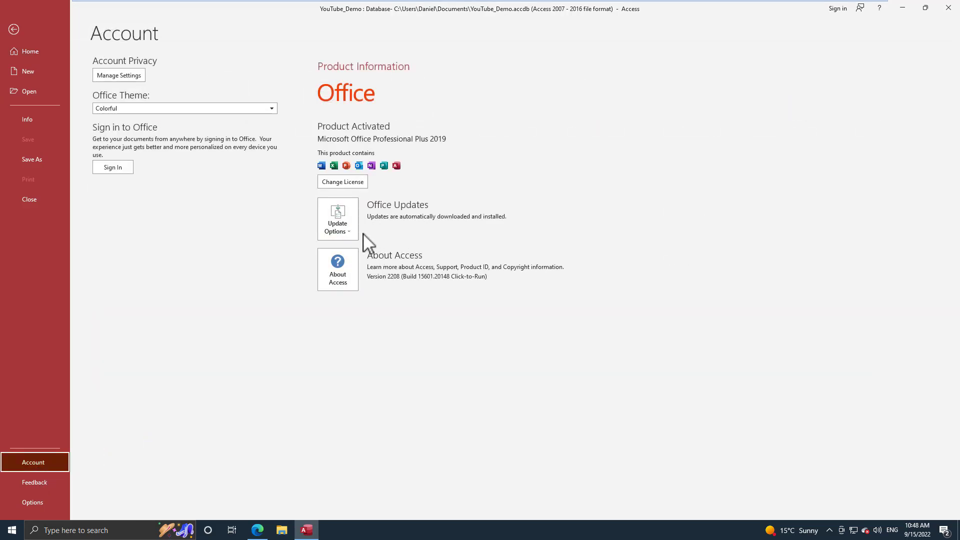
pyautogui.click(337, 219)
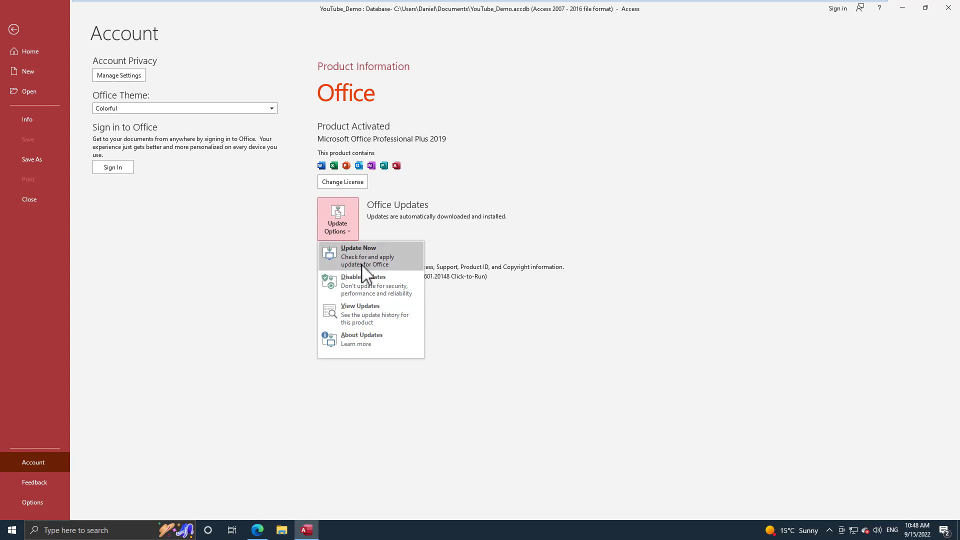
pyautogui.moveTo(397, 293)
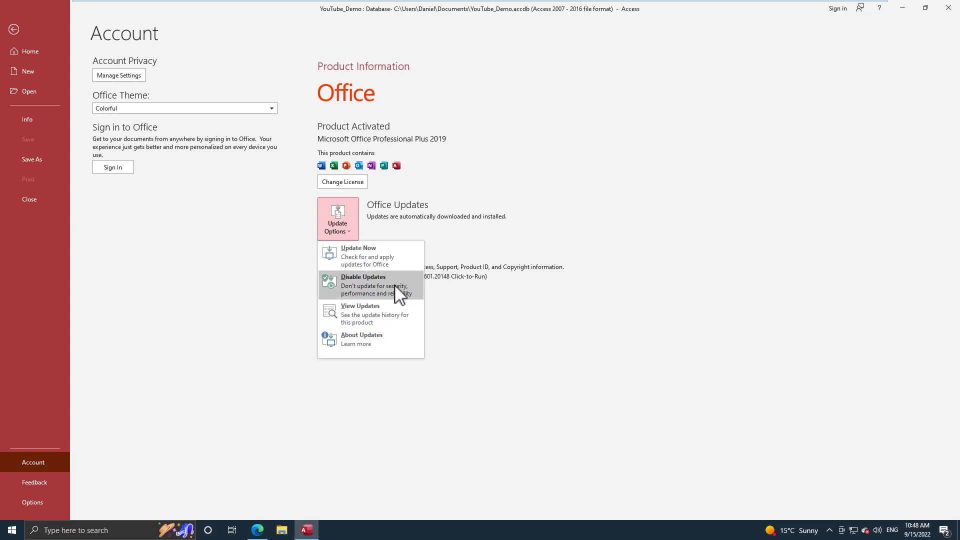
pyautogui.click(361, 277)
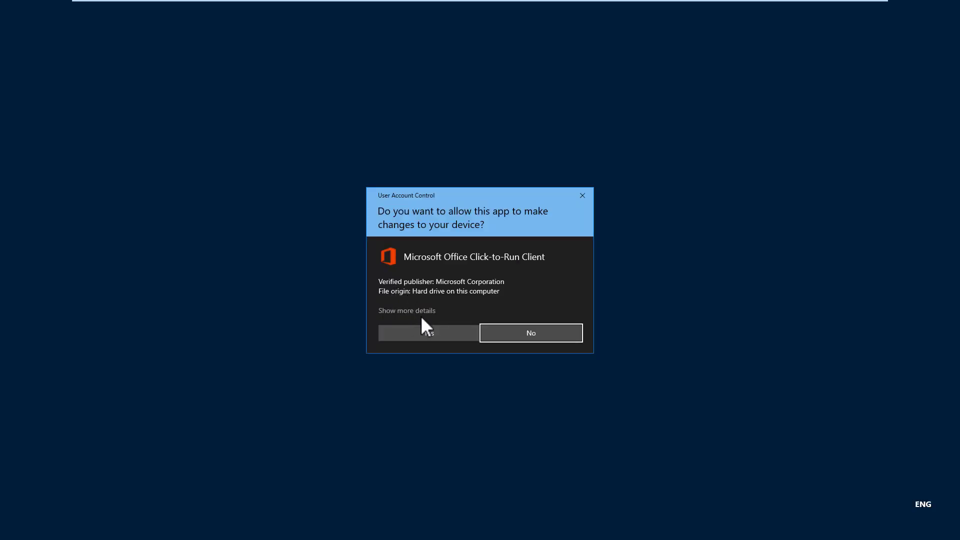
pyautogui.click(428, 332)
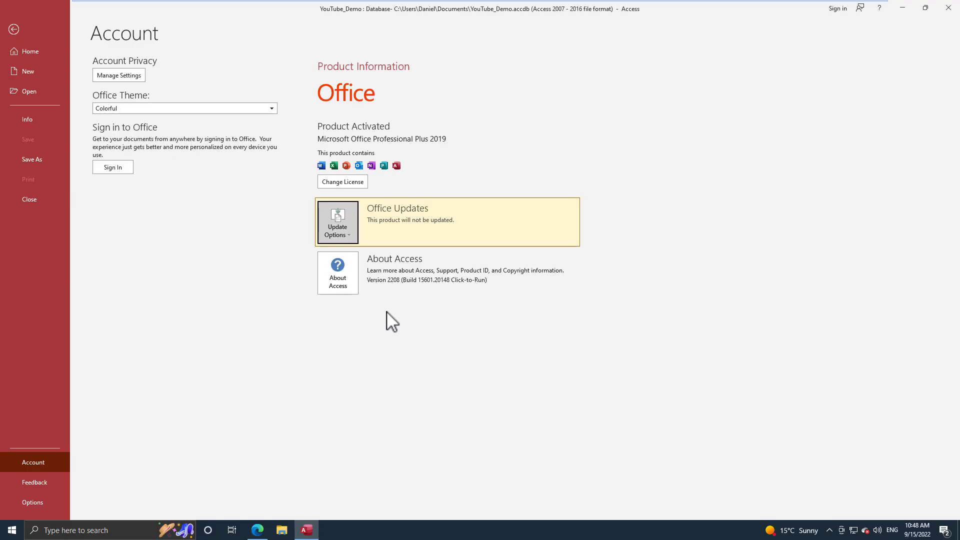
pyautogui.moveTo(244, 298)
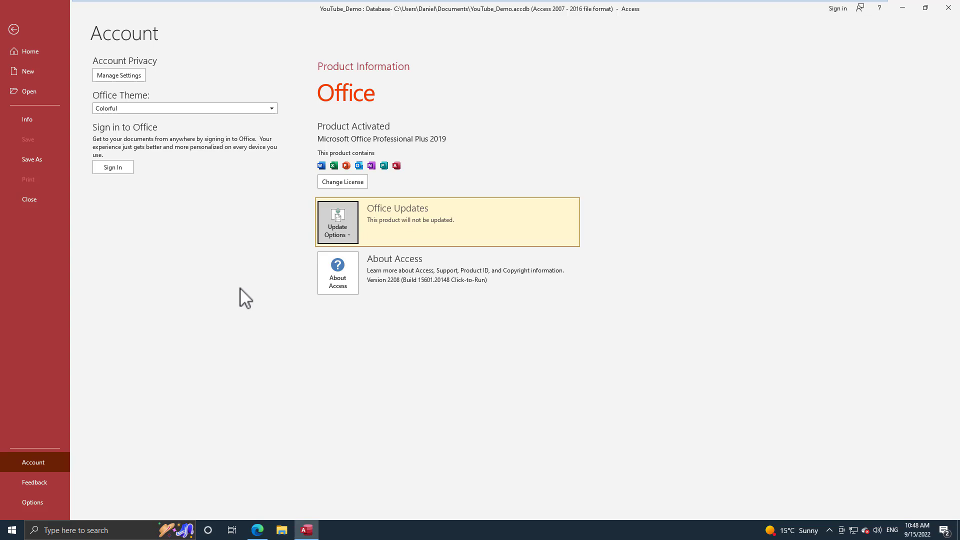
pyautogui.moveTo(331, 394)
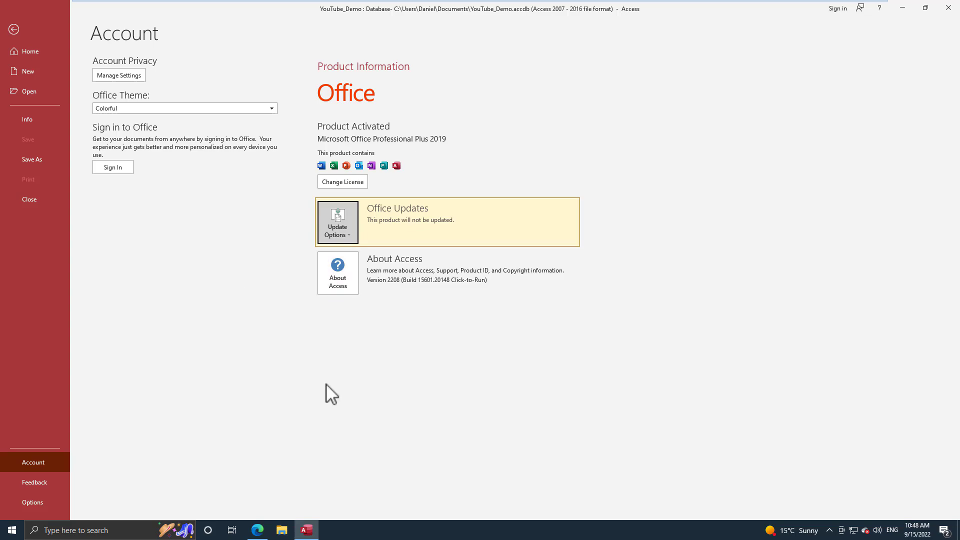
pyautogui.moveTo(357, 292)
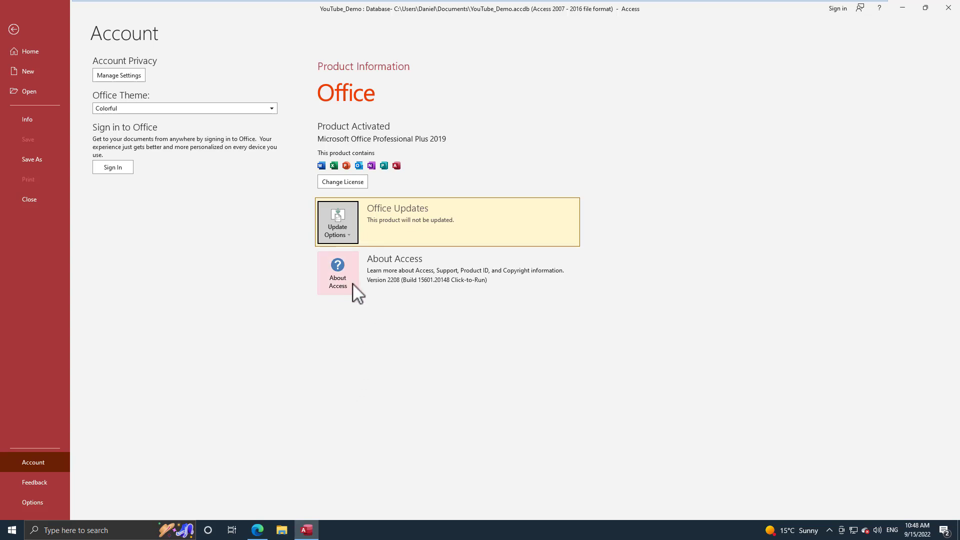
pyautogui.moveTo(452, 295)
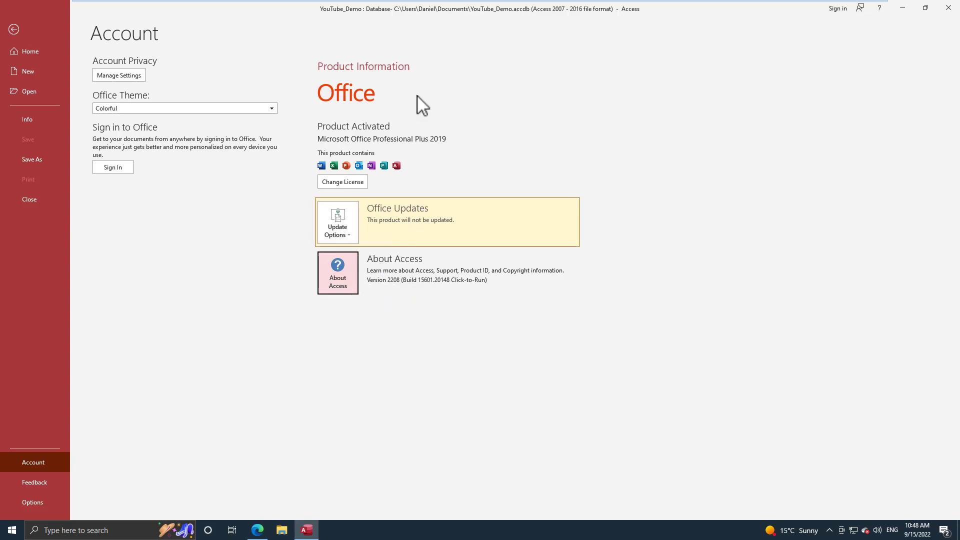
# - Check About Access shows Version 2208, Build 16.0.15601.20148, then dismiss the details
pyautogui.click(337, 272)
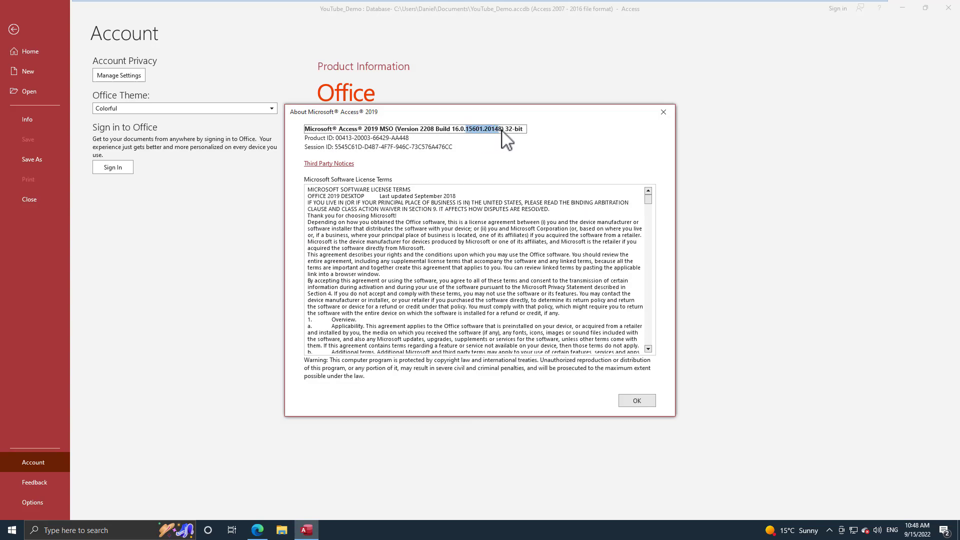
pyautogui.moveTo(512, 149)
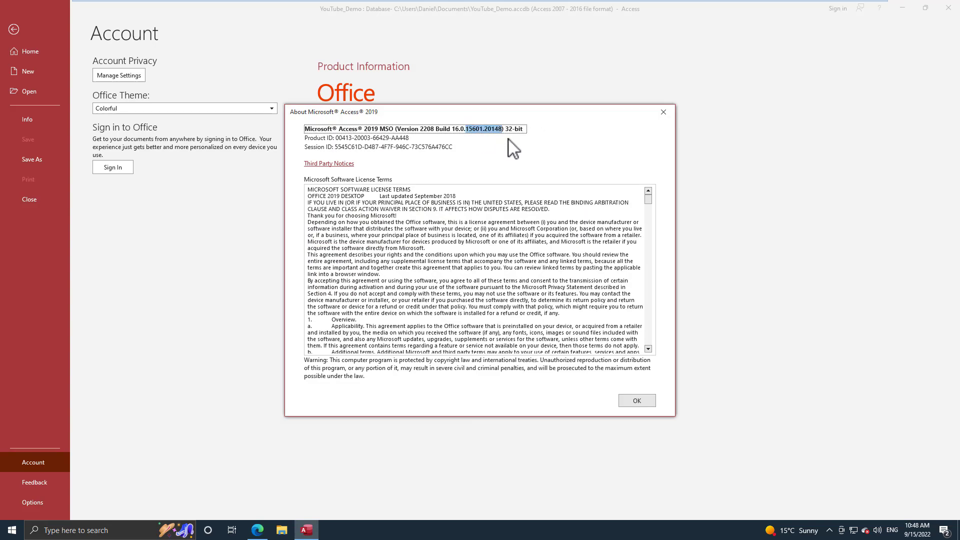
pyautogui.click(636, 400)
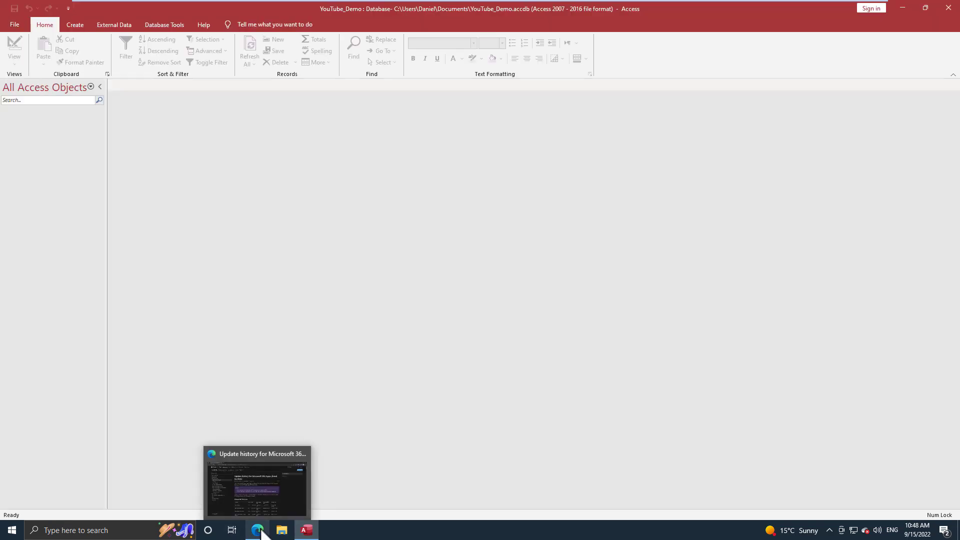
# - Show the Microsoft 365 update history page's Version History table with build 15601.20148 highlighted
pyautogui.click(257, 482)
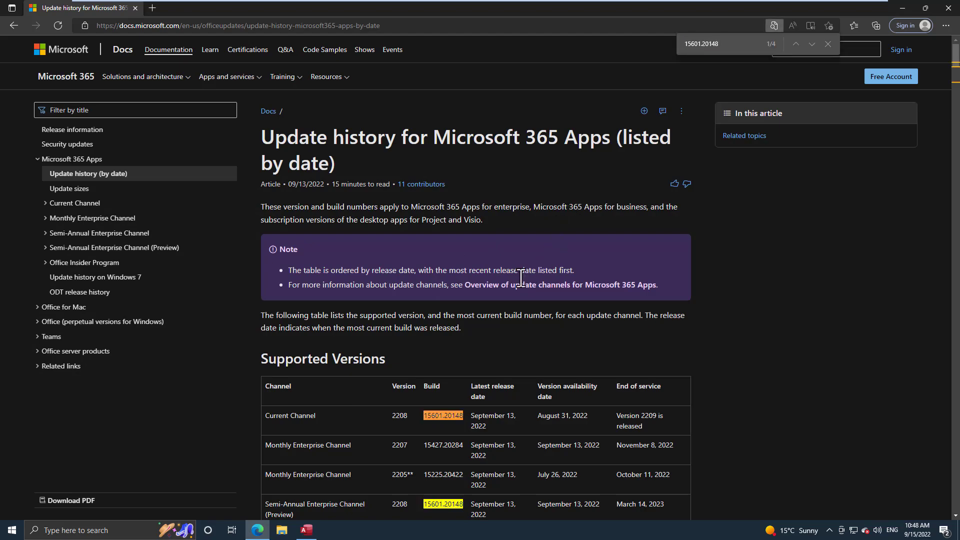
pyautogui.scroll(-3)
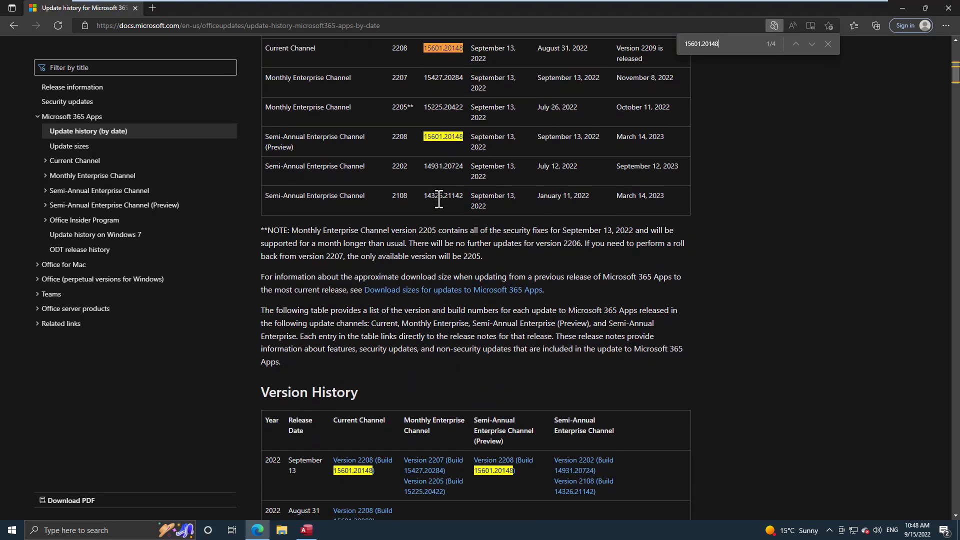
pyautogui.scroll(-3)
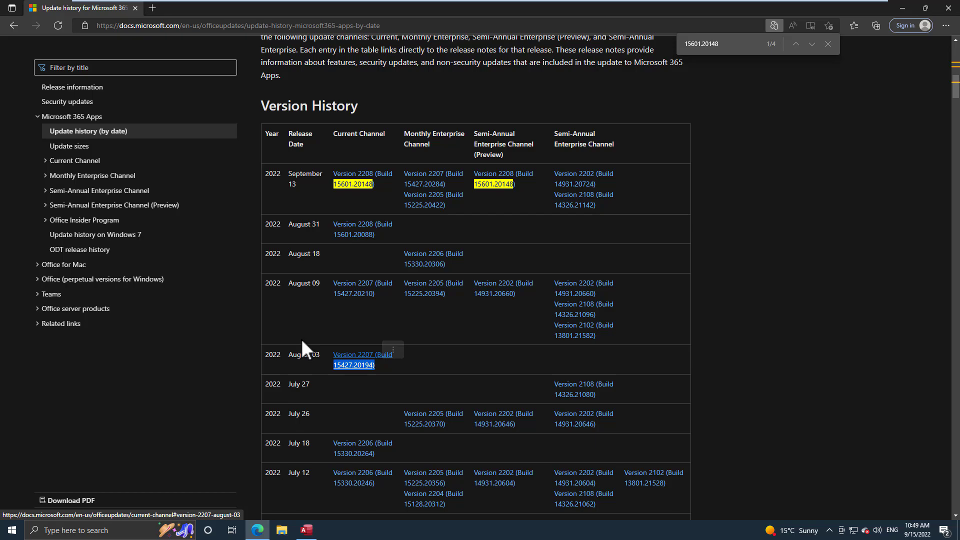
pyautogui.moveTo(133, 414)
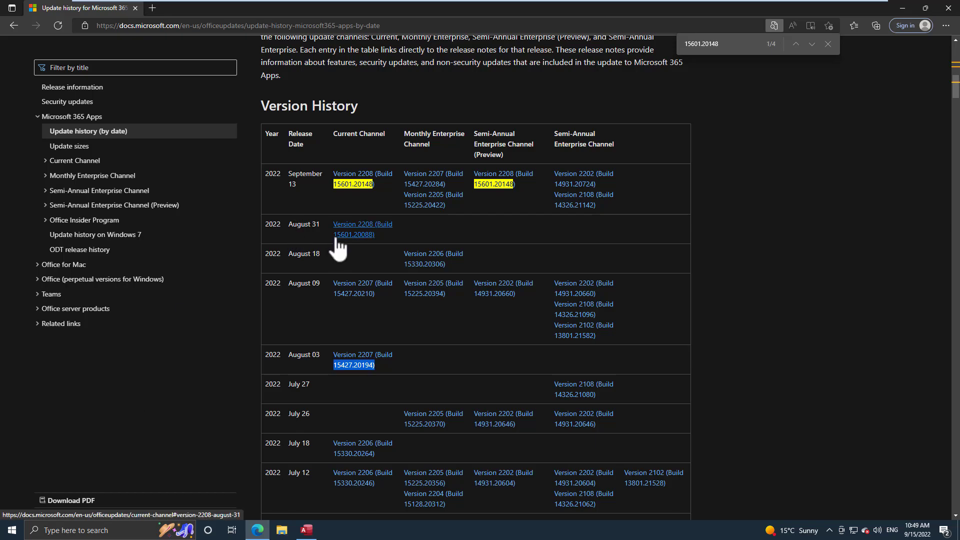
pyautogui.moveTo(304, 269)
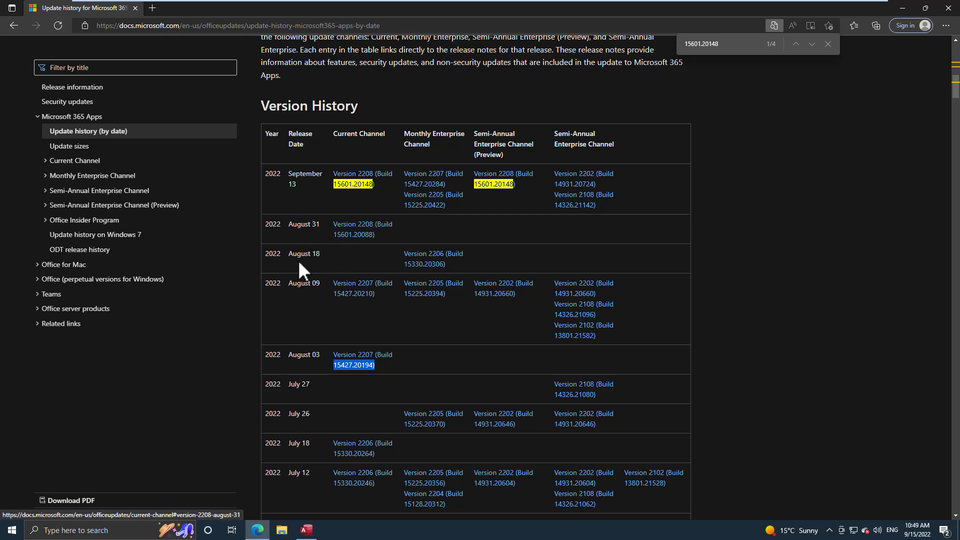
pyautogui.moveTo(362, 287)
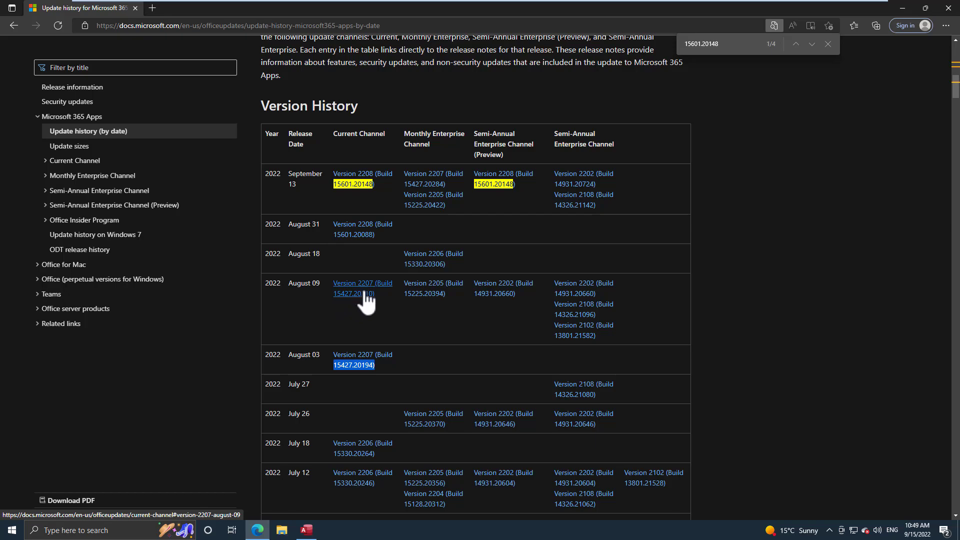
pyautogui.moveTo(353, 373)
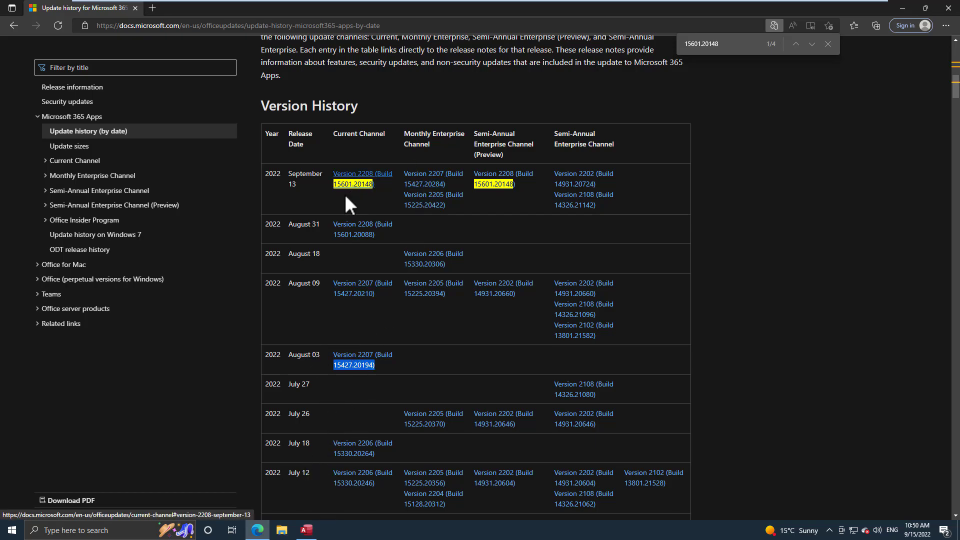
pyautogui.moveTo(354, 478)
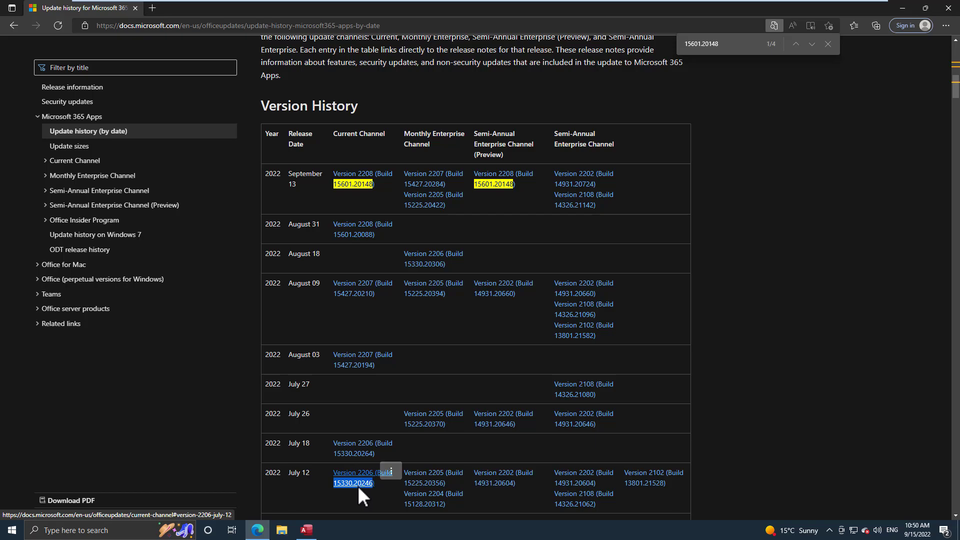
pyautogui.moveTo(356, 507)
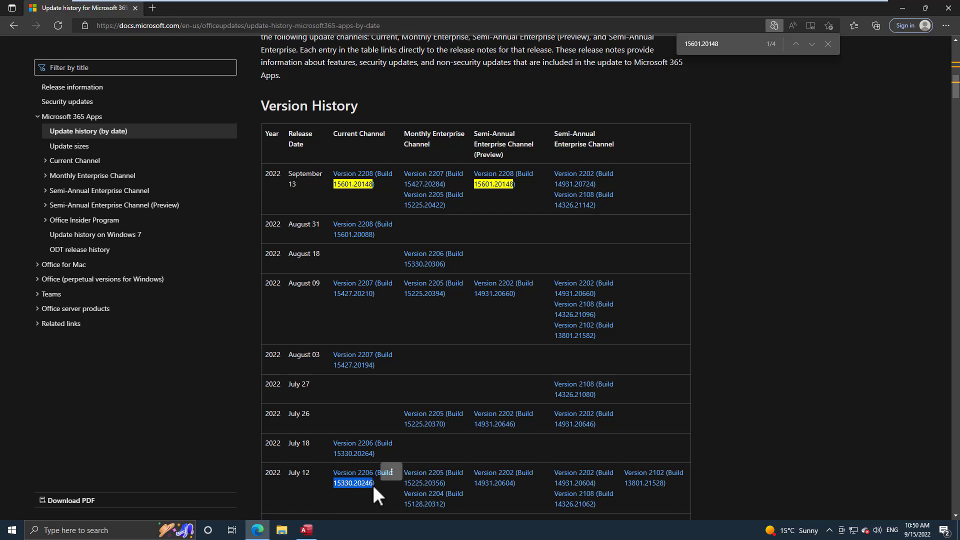
pyautogui.moveTo(367, 486)
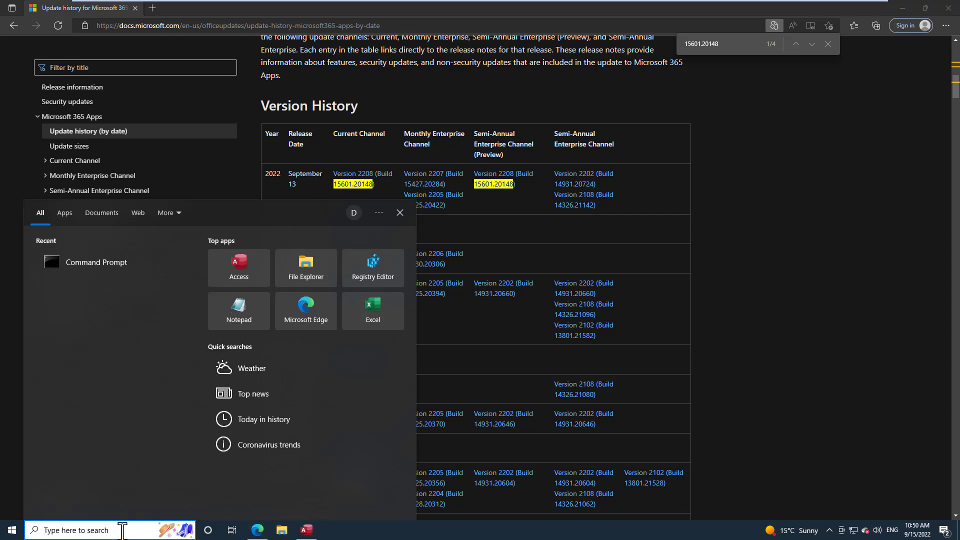
# - Search Start for cmd and launch Command Prompt as administrator
pyautogui.write('cmd')
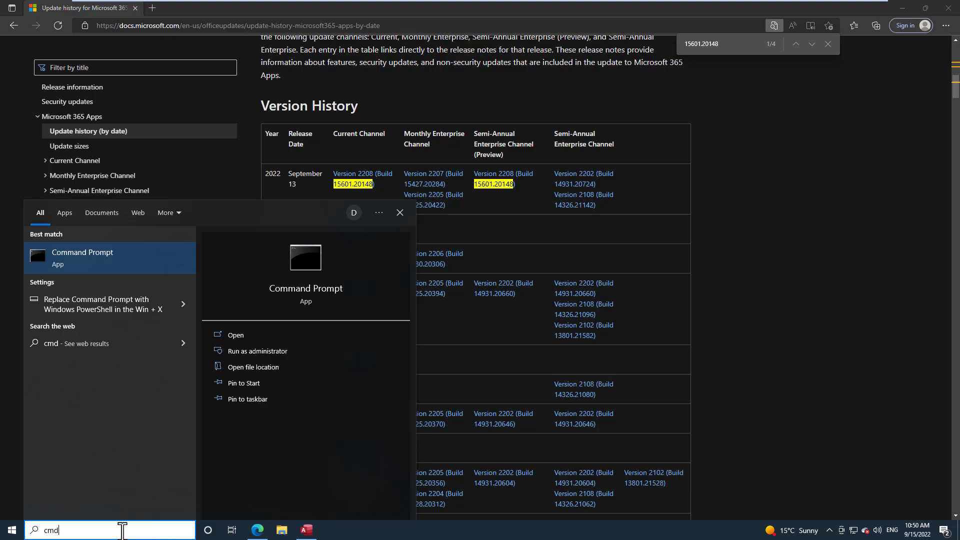
pyautogui.moveTo(91, 479)
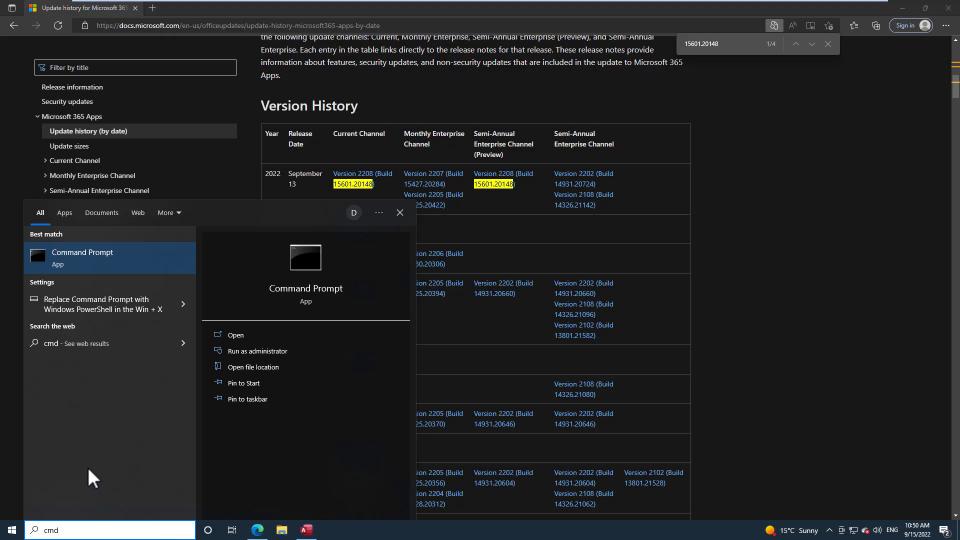
pyautogui.moveTo(77, 264)
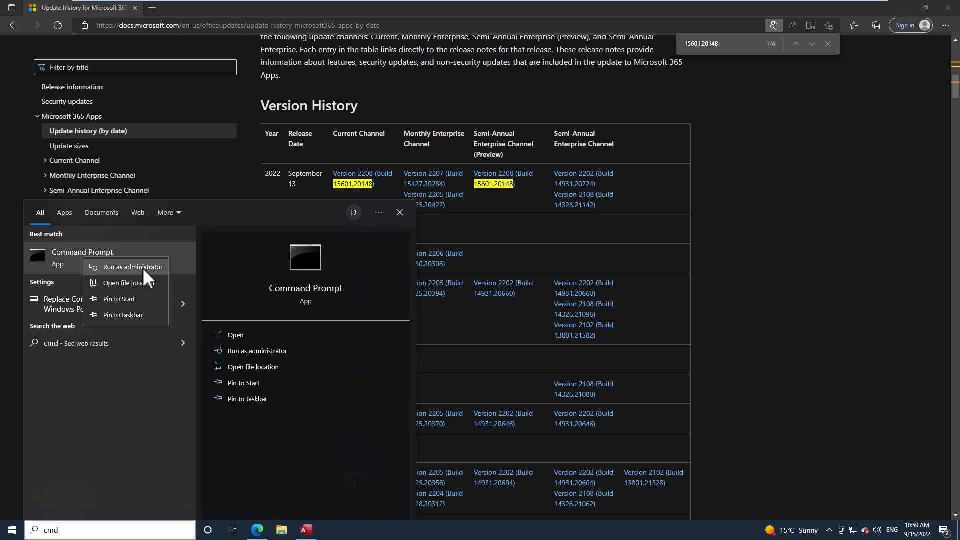
pyautogui.moveTo(147, 276)
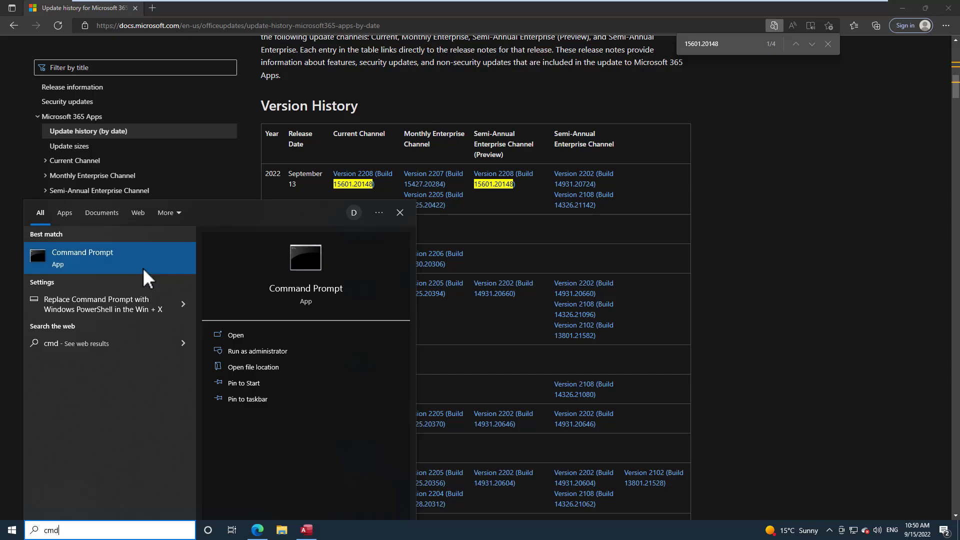
pyautogui.click(257, 351)
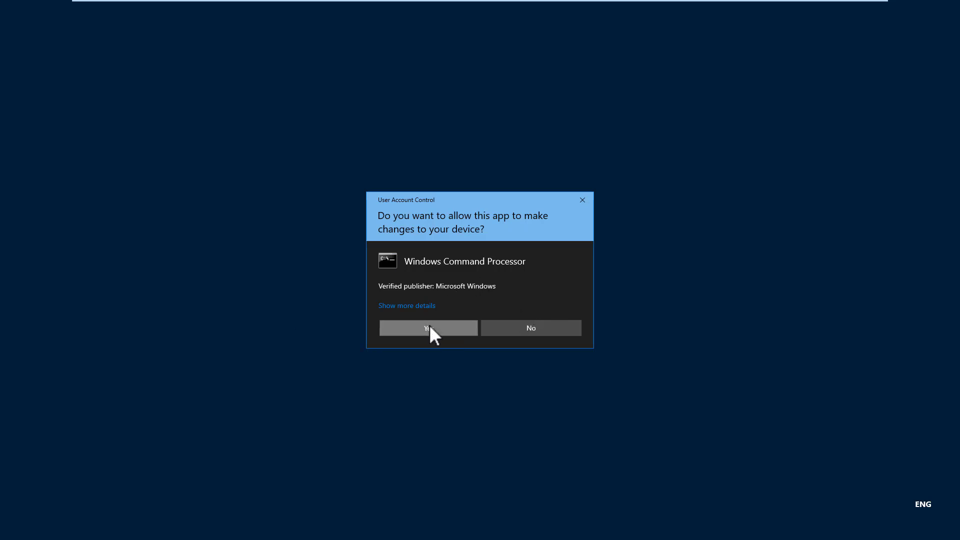
# - Approve the UAC prompt to open the elevated Command Prompt at system32
pyautogui.click(428, 328)
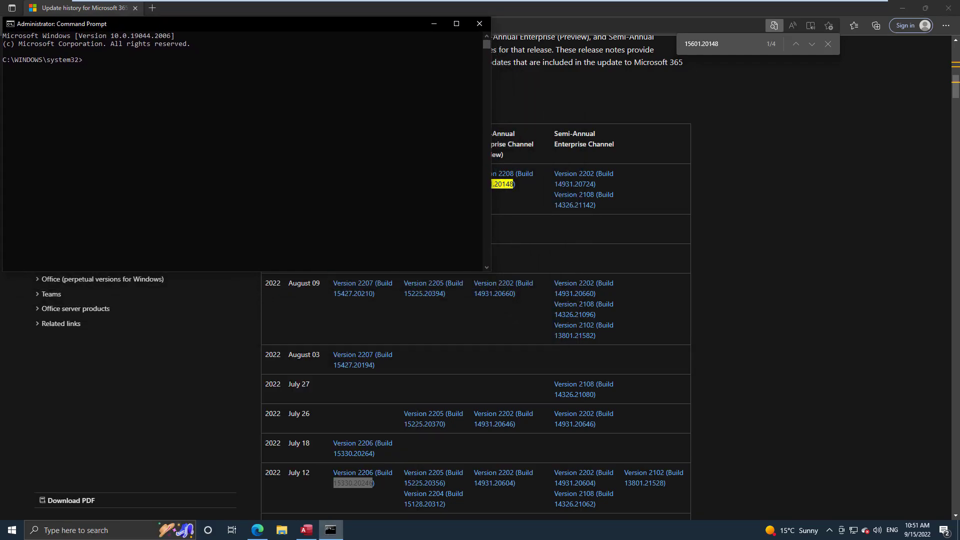
pyautogui.moveTo(204, 190)
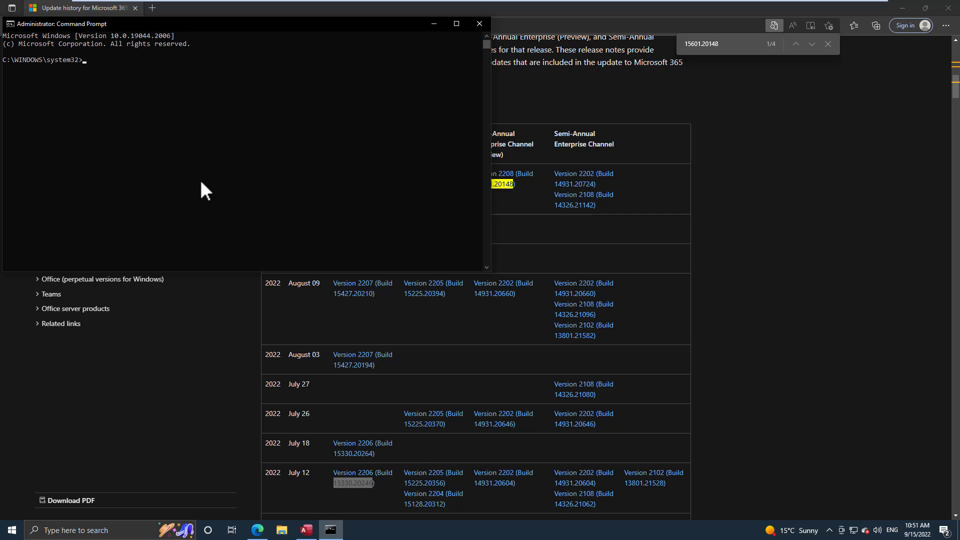
pyautogui.moveTo(288, 310)
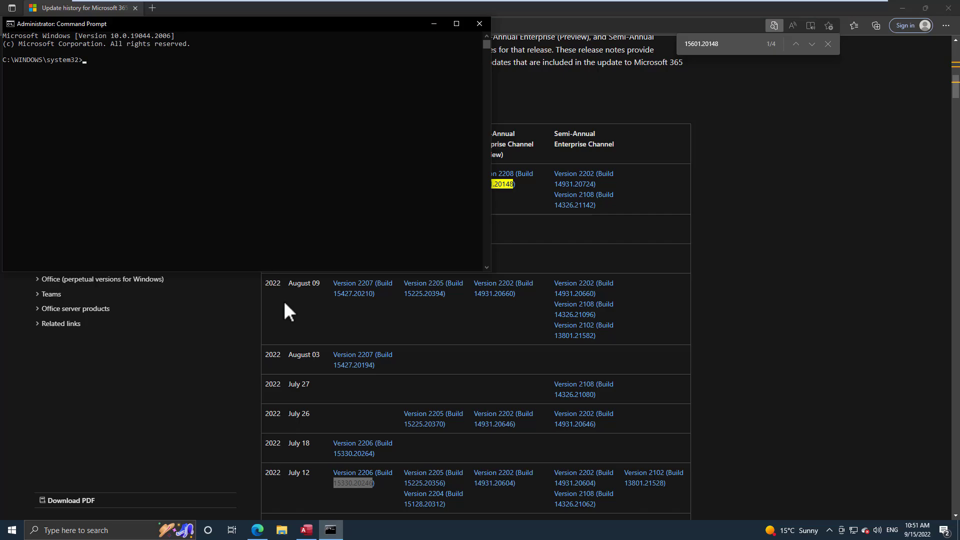
pyautogui.moveTo(282, 529)
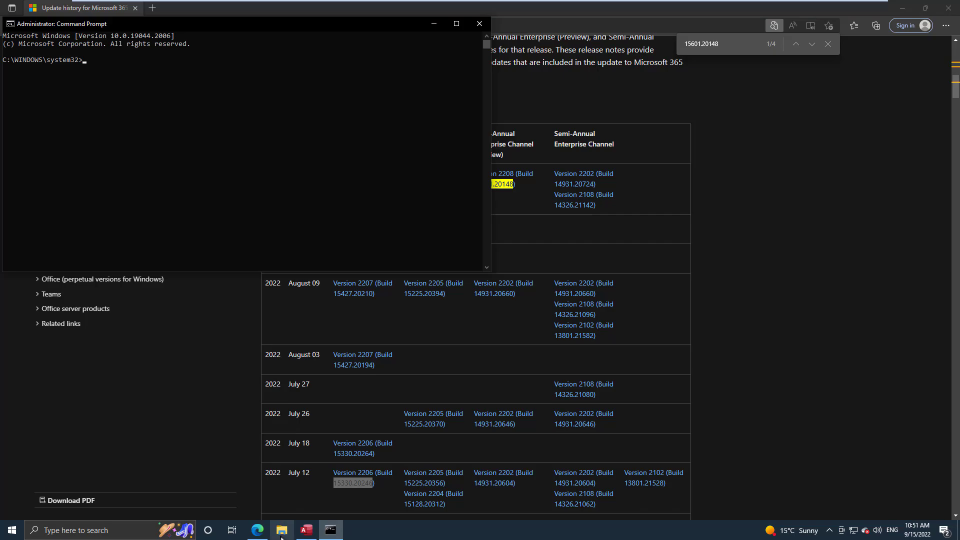
pyautogui.moveTo(280, 530)
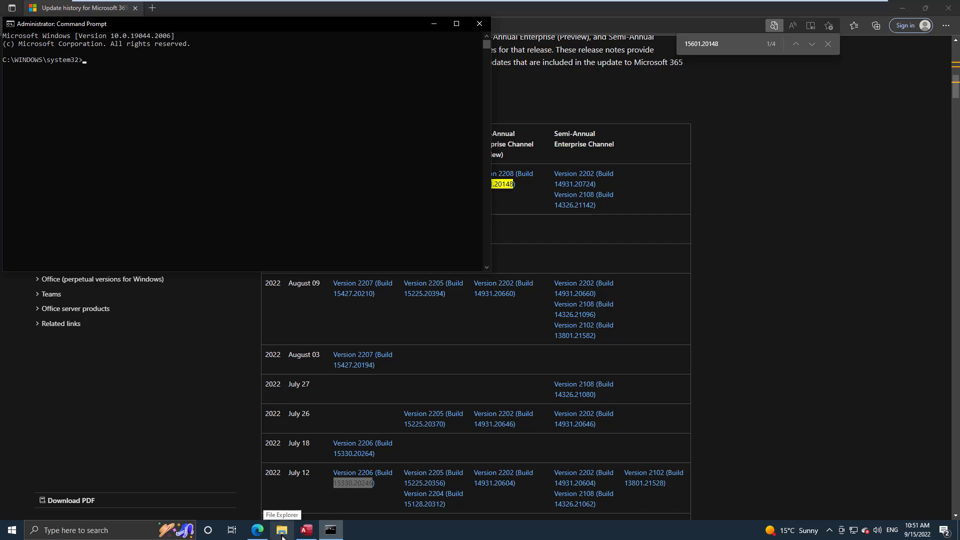
# - Browse File Explorer to C:\Program Files\Common Files\microsoft shared\ClickToRun
pyautogui.click(282, 530)
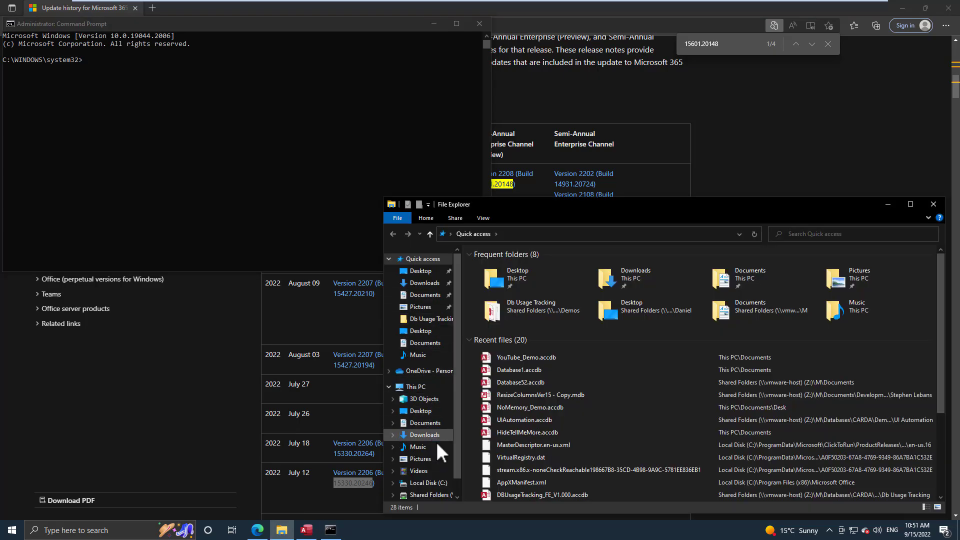
pyautogui.click(427, 482)
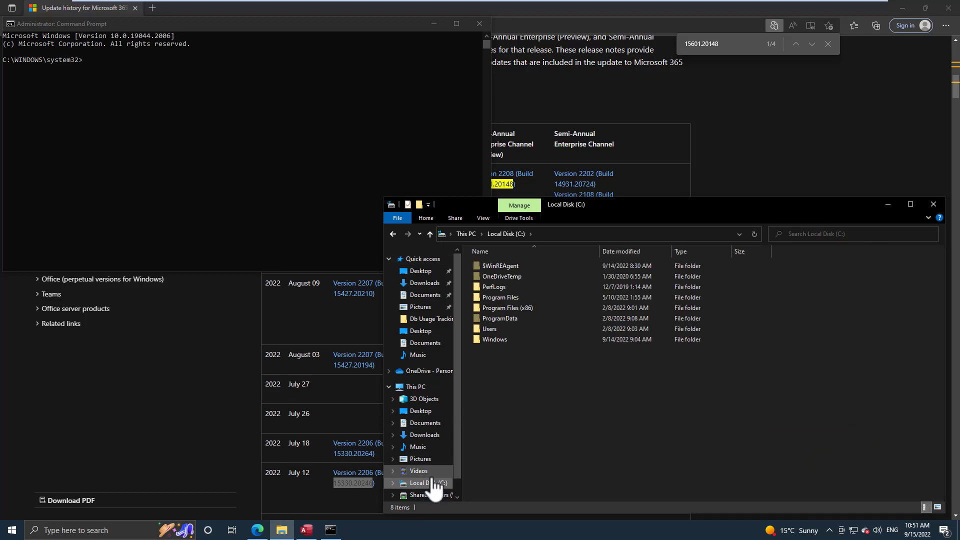
pyautogui.doubleClick(499, 297)
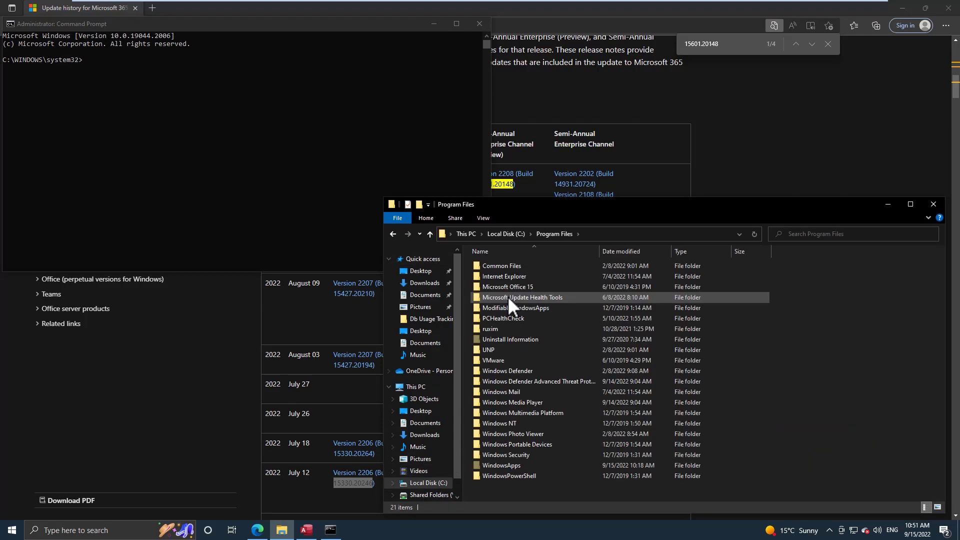
pyautogui.doubleClick(501, 265)
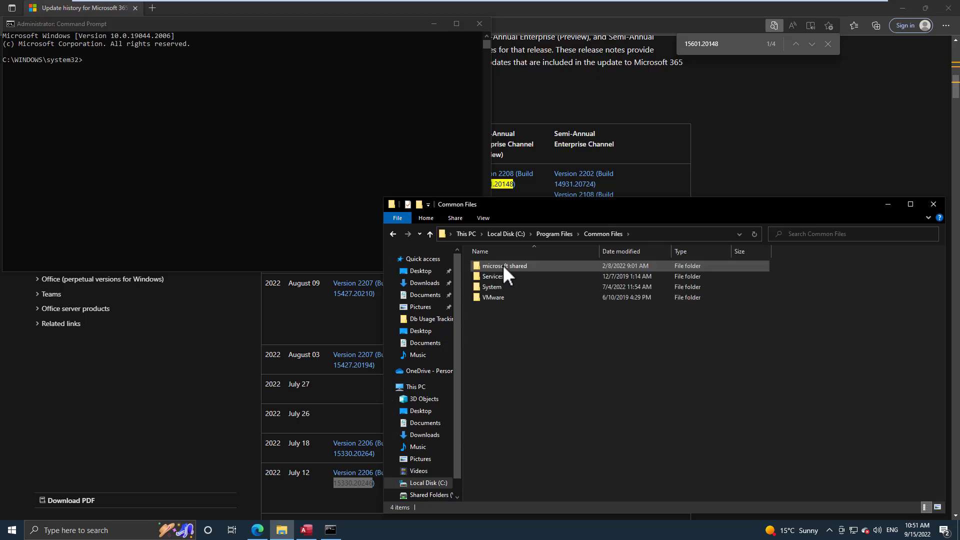
pyautogui.doubleClick(504, 265)
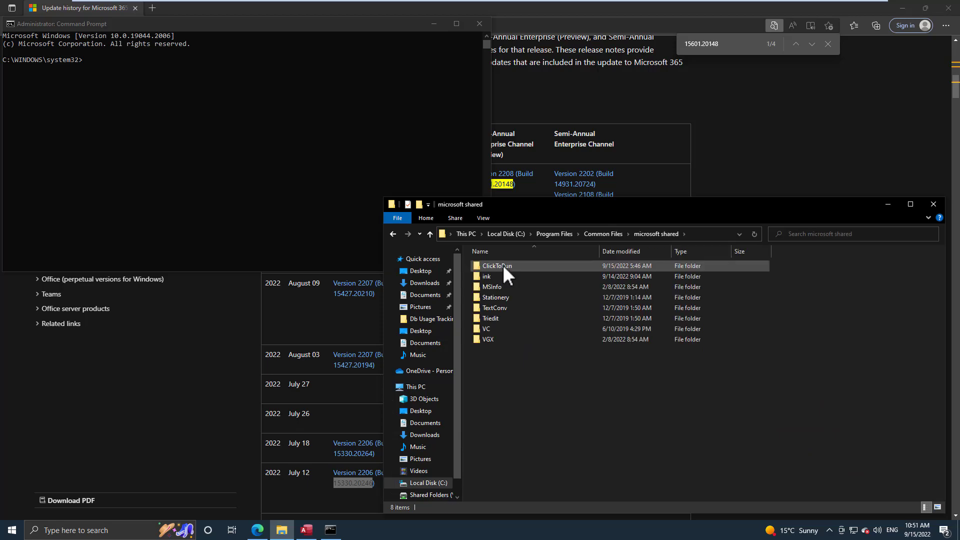
pyautogui.doubleClick(497, 265)
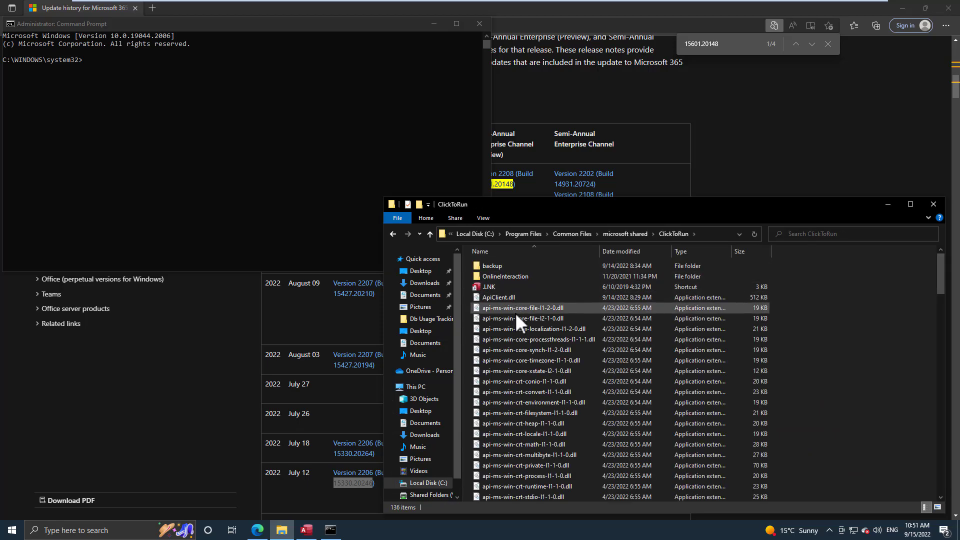
# - Locate OfficeC2RClient.exe, copy the ClickToRun folder's full path, and return to the admin Command Prompt
pyautogui.scroll(-3)
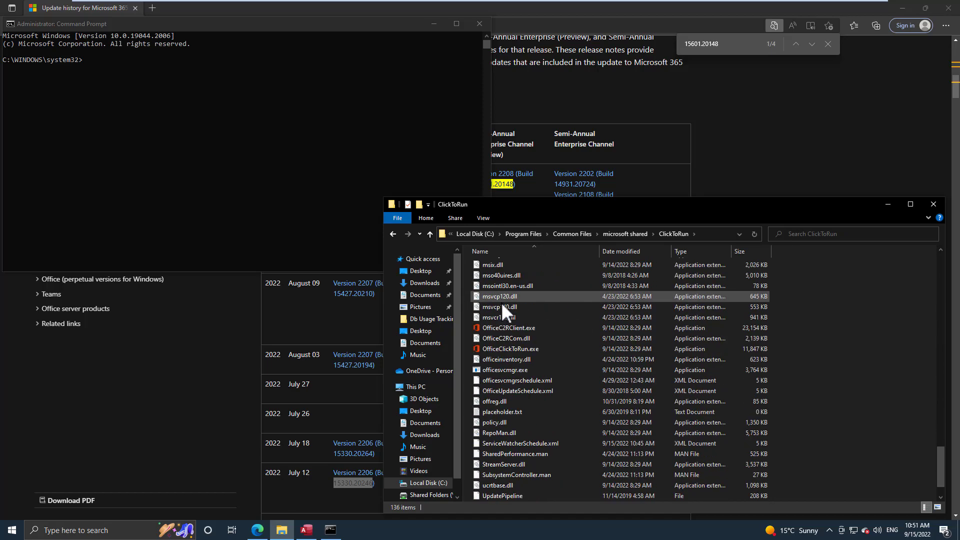
pyautogui.click(508, 328)
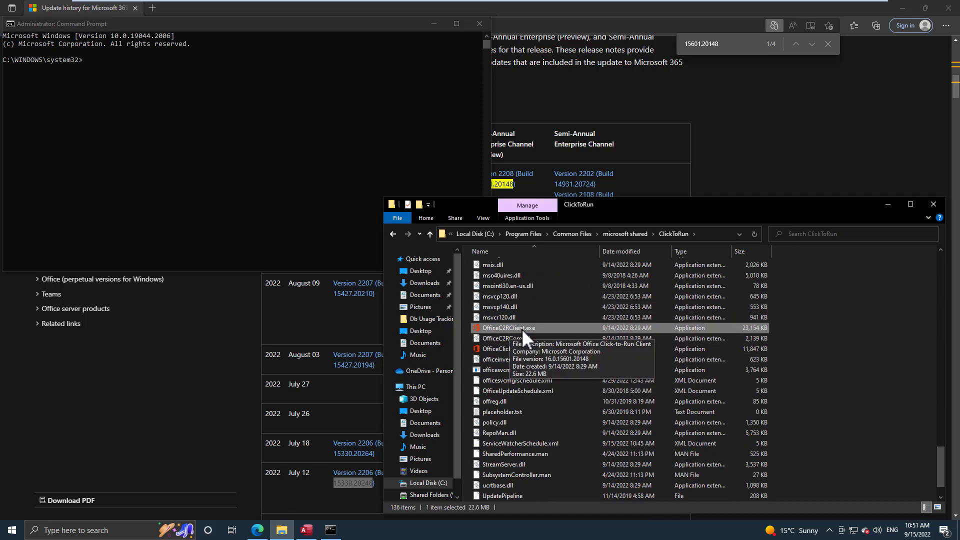
pyautogui.moveTo(527, 342)
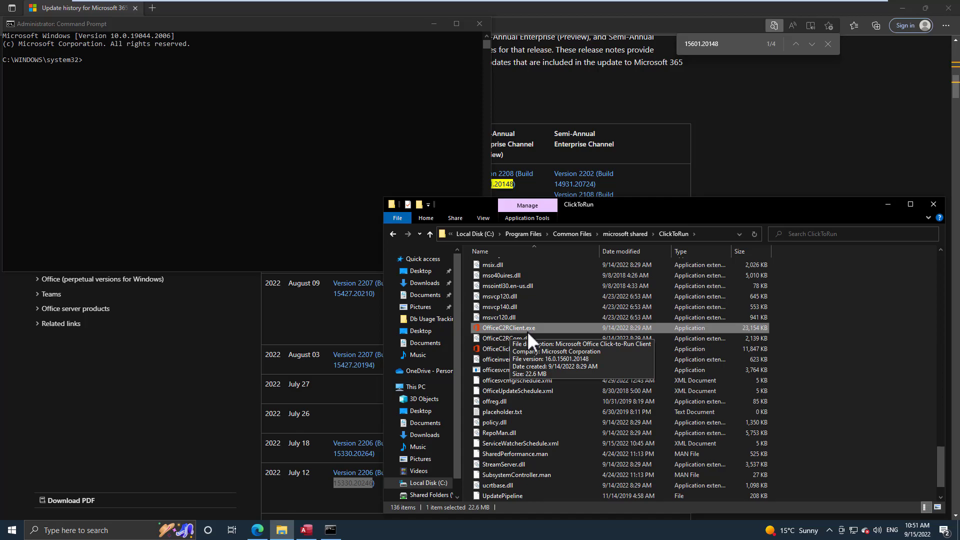
pyautogui.moveTo(708, 242)
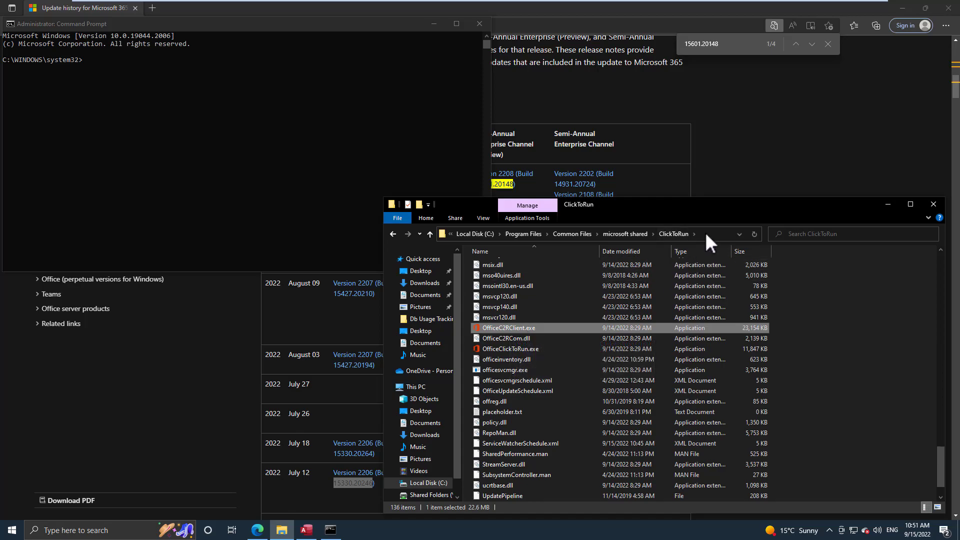
pyautogui.rightClick(530, 234)
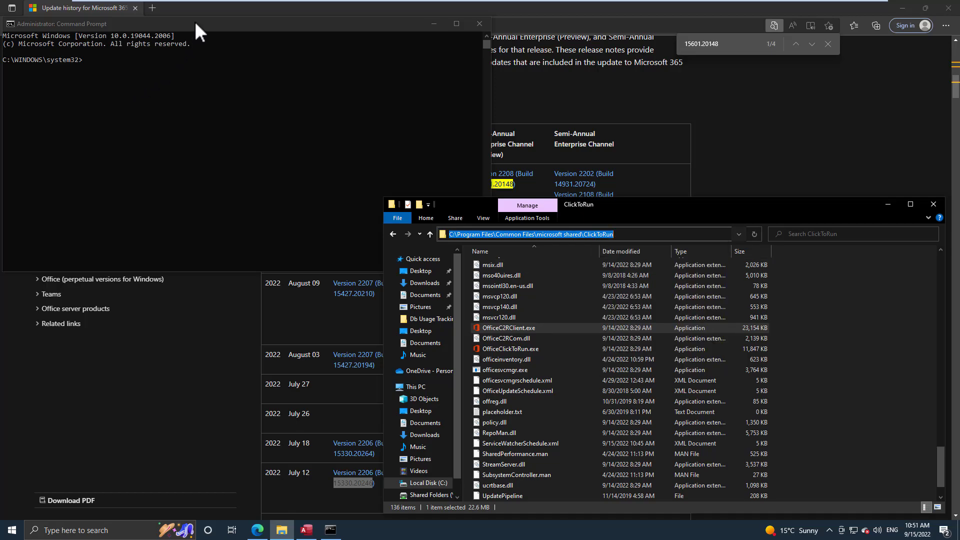
pyautogui.click(208, 83)
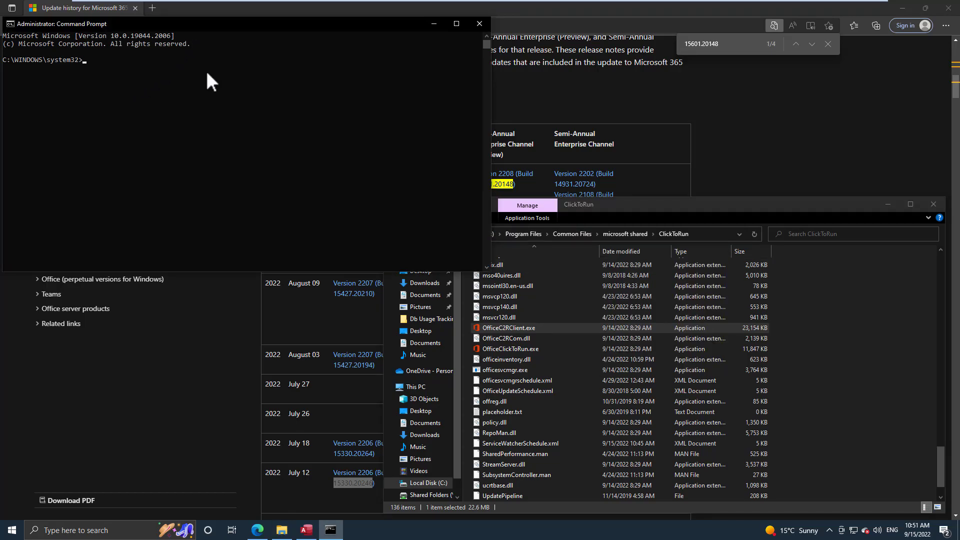
# - Change directory to the pasted ClickToRun path with cd
pyautogui.write('cd')
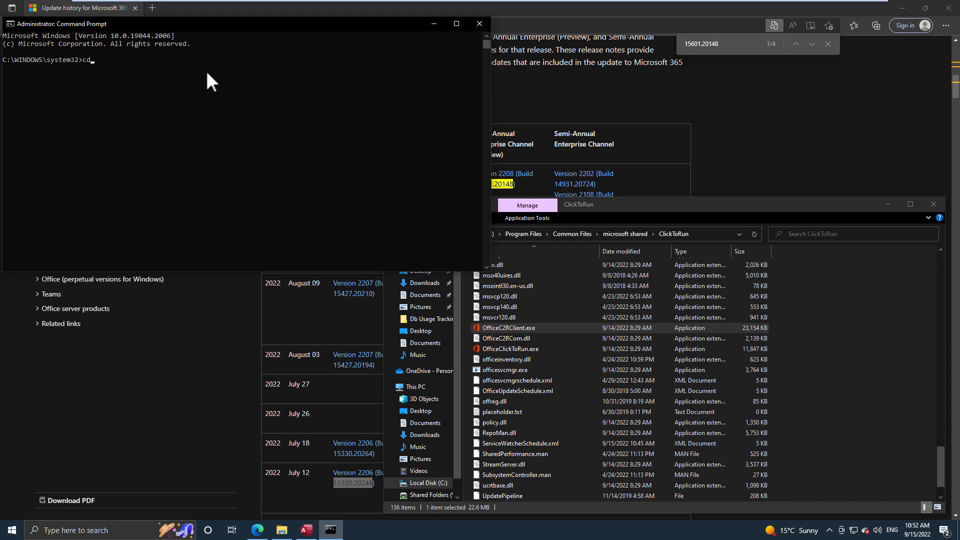
pyautogui.moveTo(137, 69)
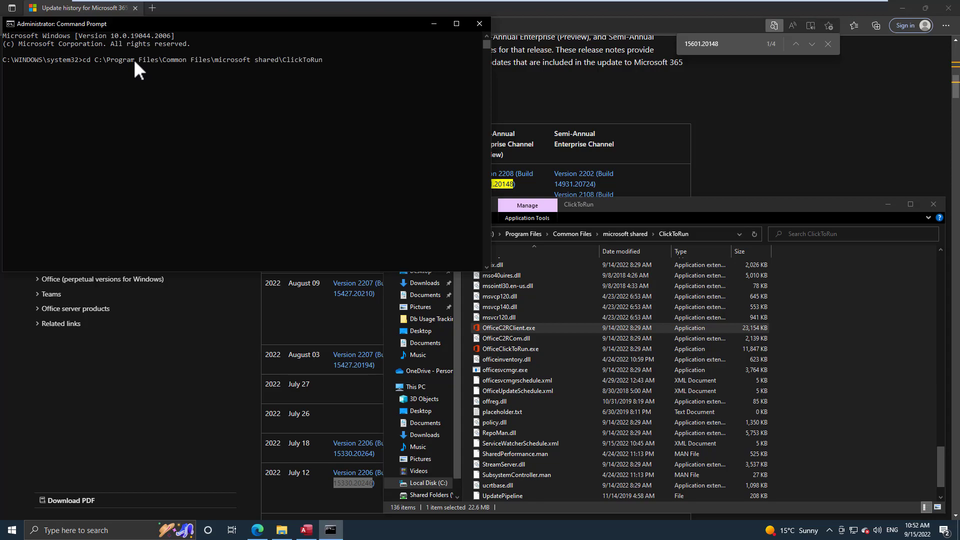
pyautogui.press('Return')
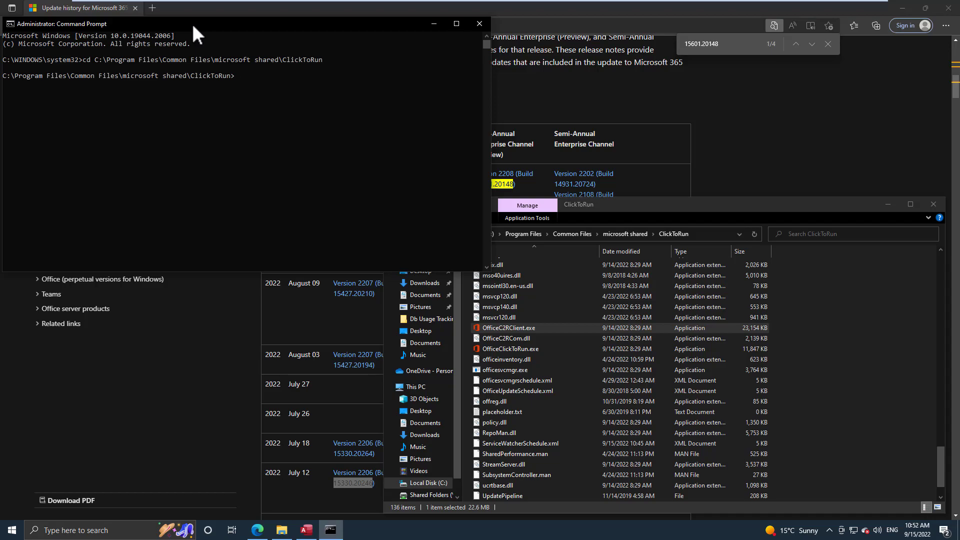
# - Enter the command officec2rclient.exe /update user updatetoversion= without the version number yet
pyautogui.write('off')
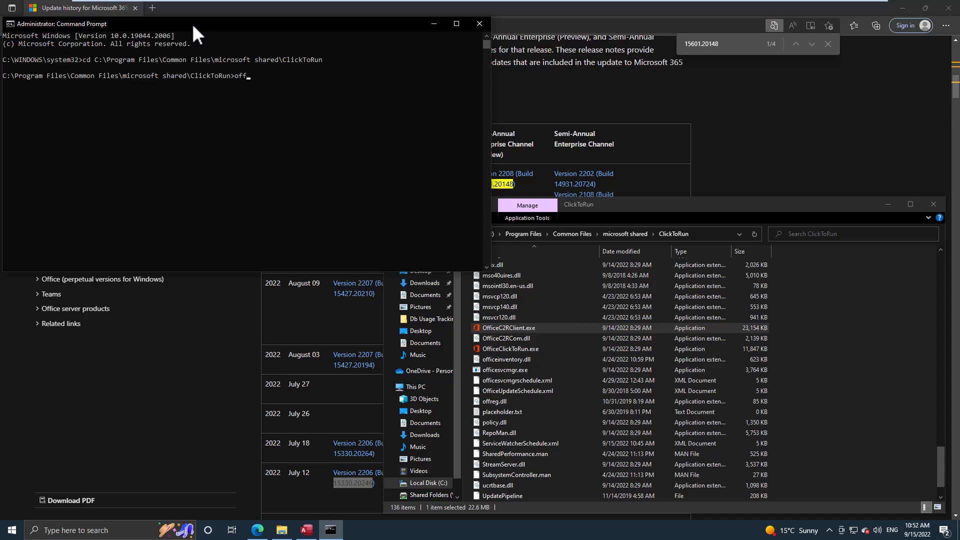
pyautogui.write('ice')
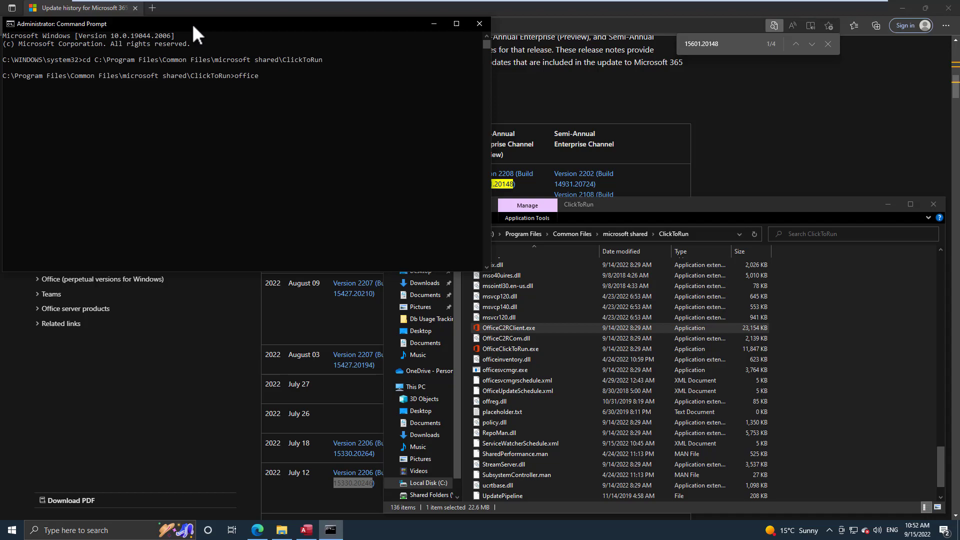
pyautogui.write('c2rclient')
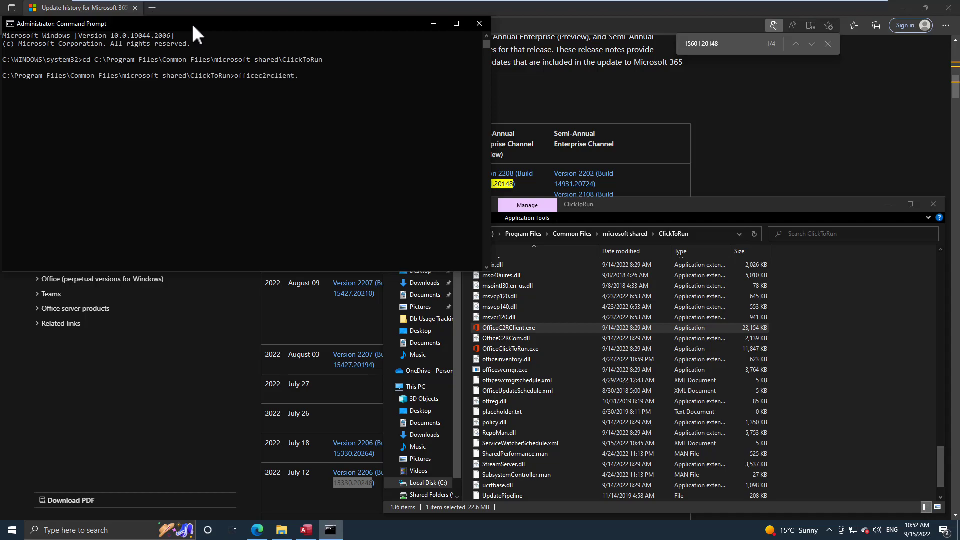
pyautogui.write('.exe')
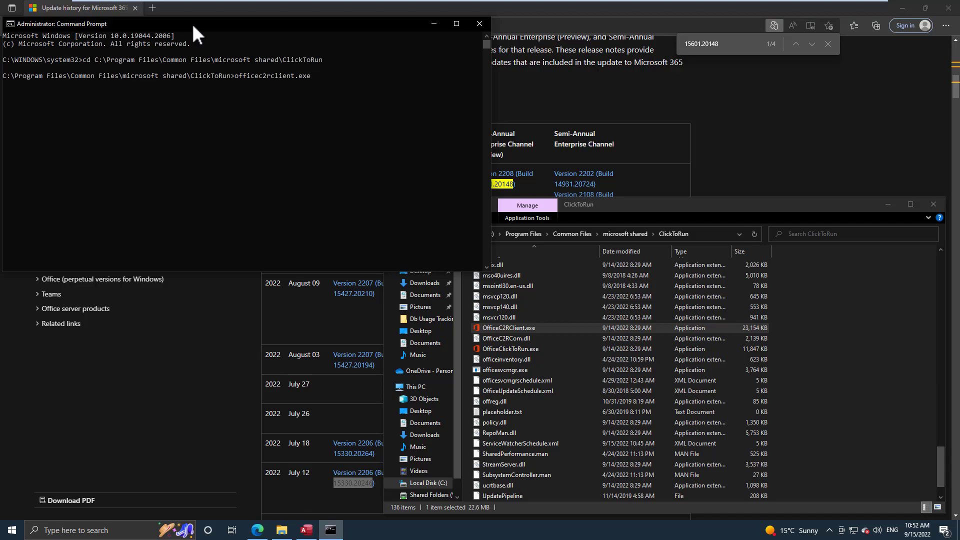
pyautogui.write('/update')
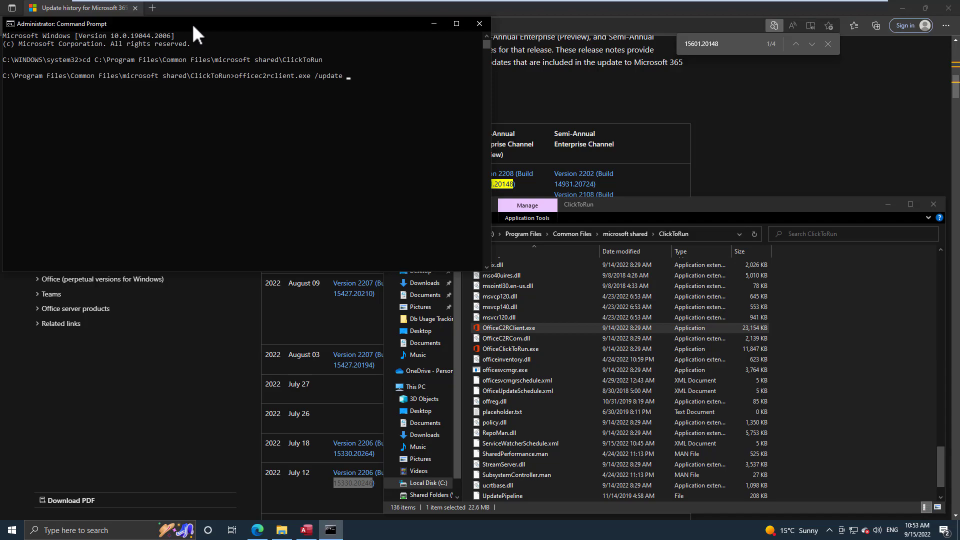
pyautogui.write('user')
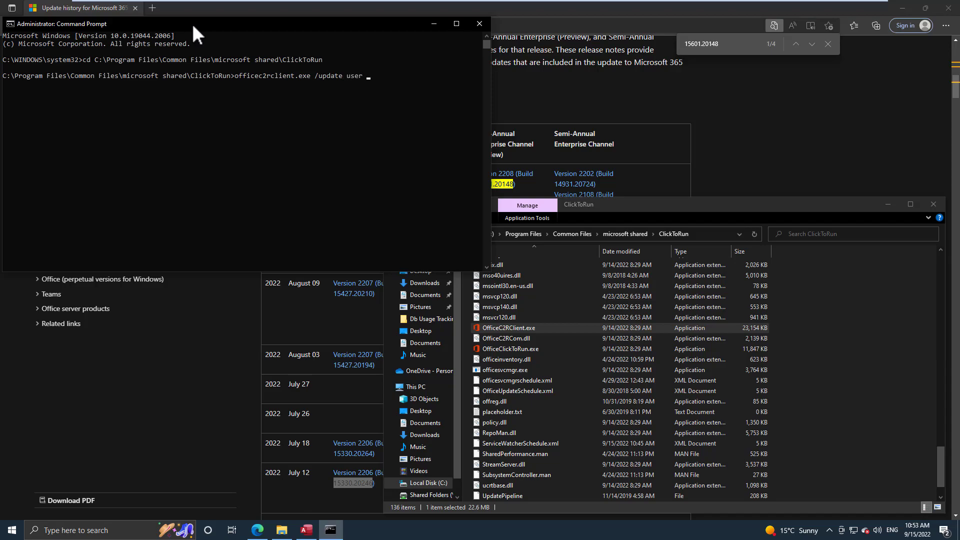
pyautogui.write('updatet')
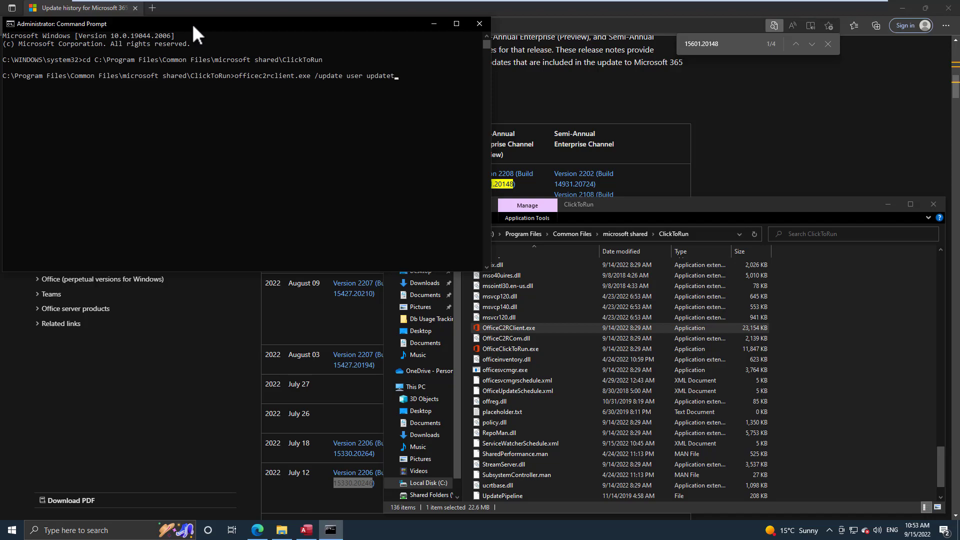
pyautogui.write('oversion=')
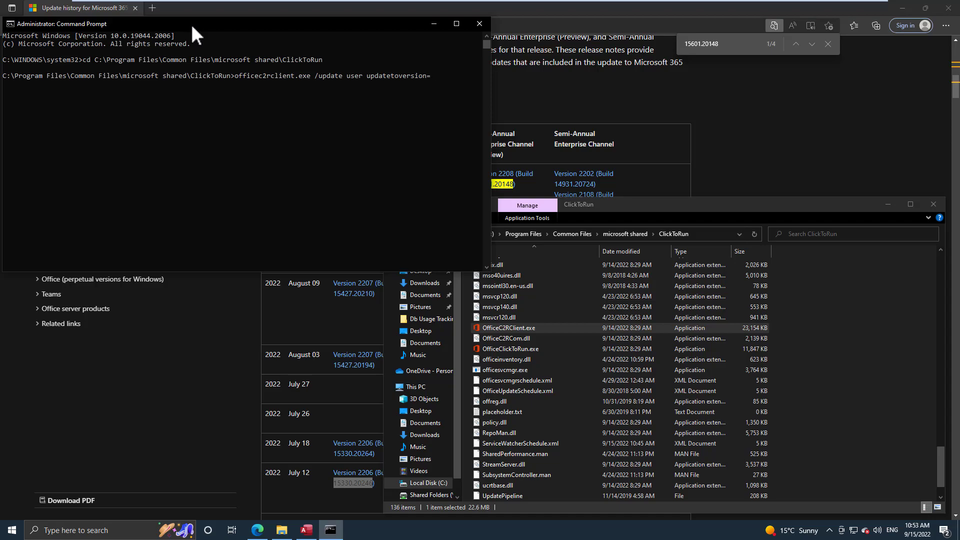
pyautogui.moveTo(547, 98)
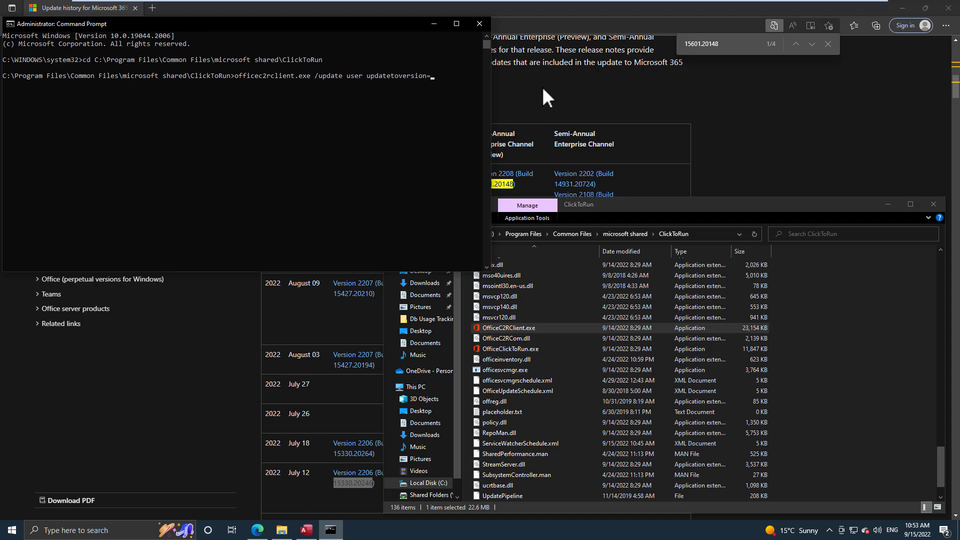
# - Copy build 15330.20246 from the update history page and begin the target version as 16.0 in the admin prompt
pyautogui.rightClick(352, 478)
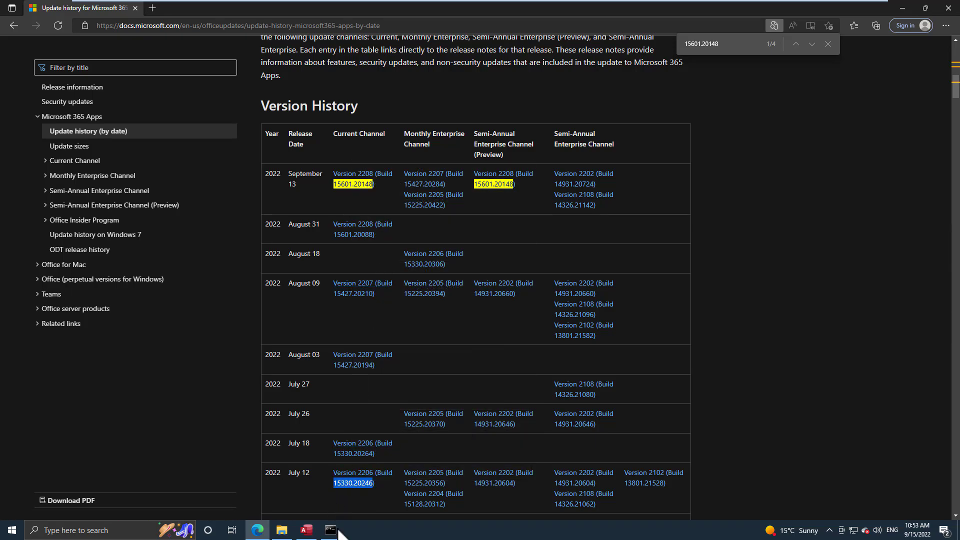
pyautogui.click(331, 529)
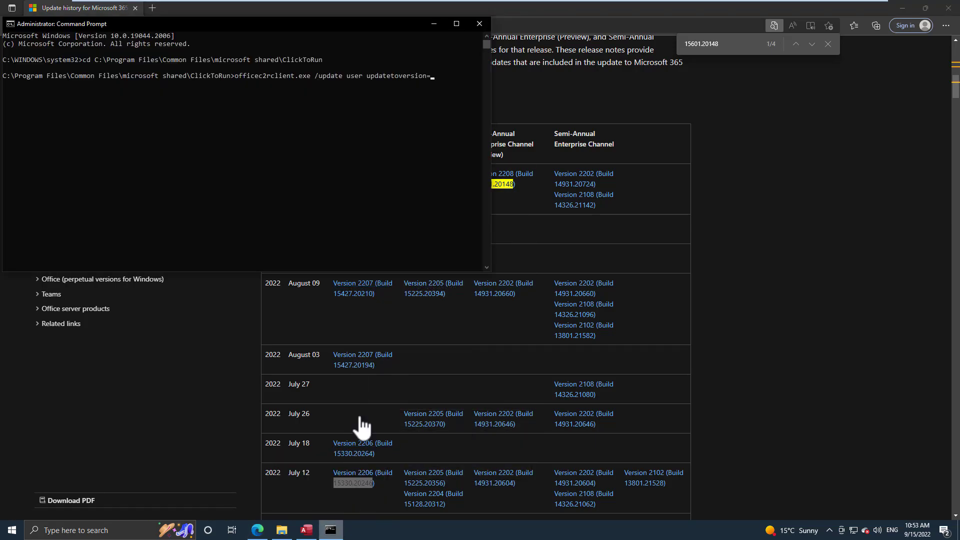
pyautogui.moveTo(351, 185)
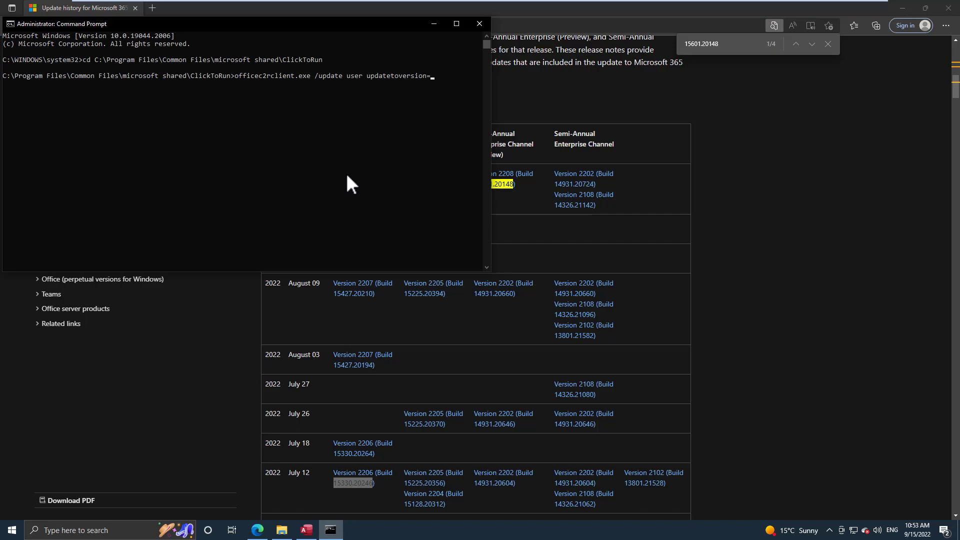
pyautogui.write('16.0')
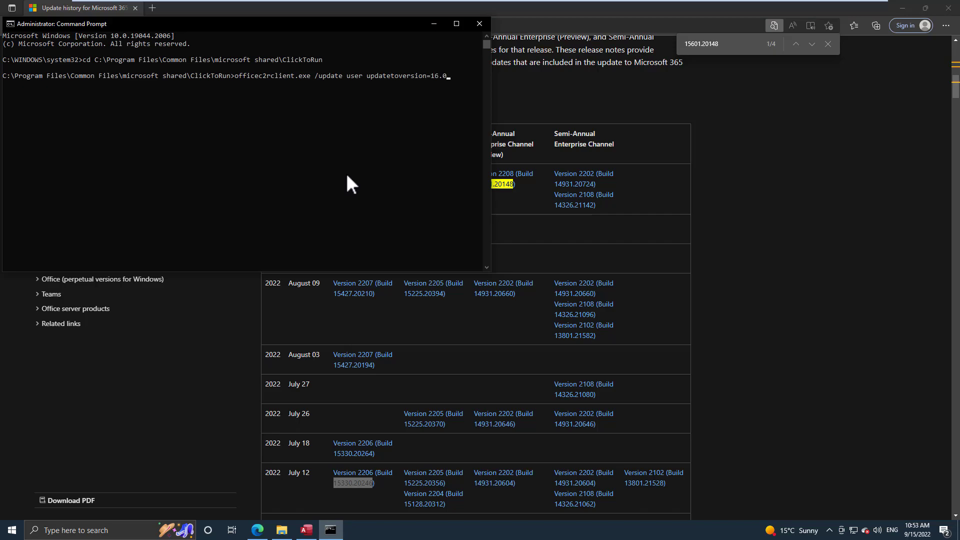
pyautogui.moveTo(453, 98)
pyautogui.write('15330.20246')
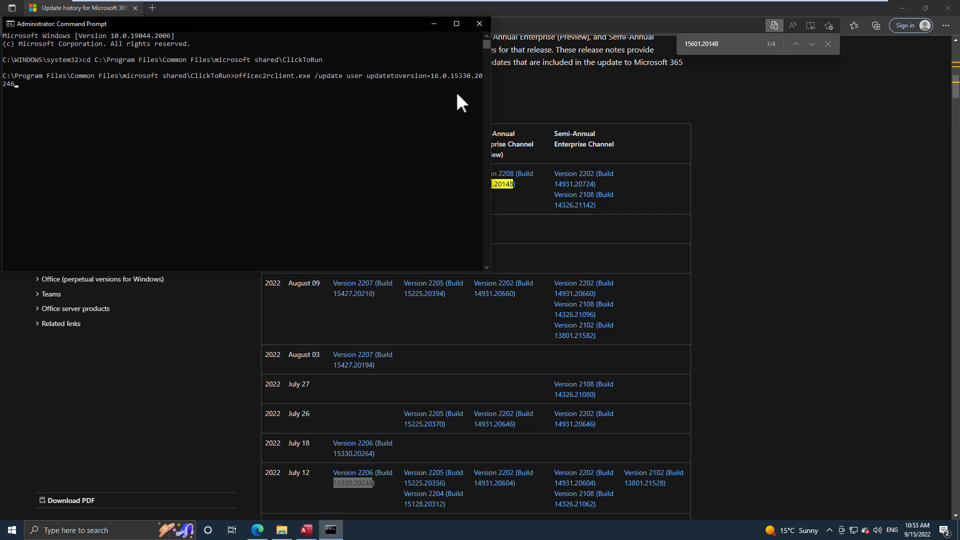
pyautogui.moveTo(304, 530)
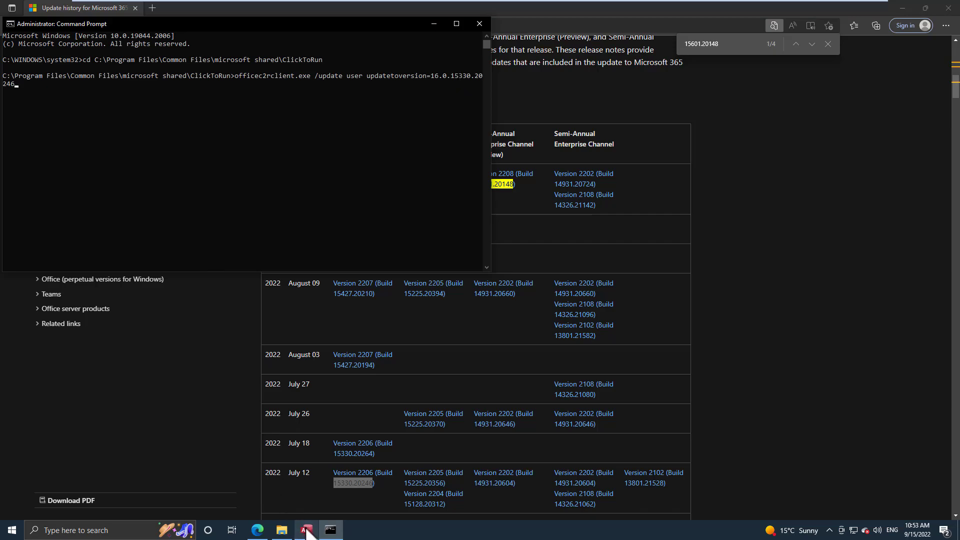
# - Close the open YouTube_Demo database in Access so the update can run
pyautogui.click(305, 530)
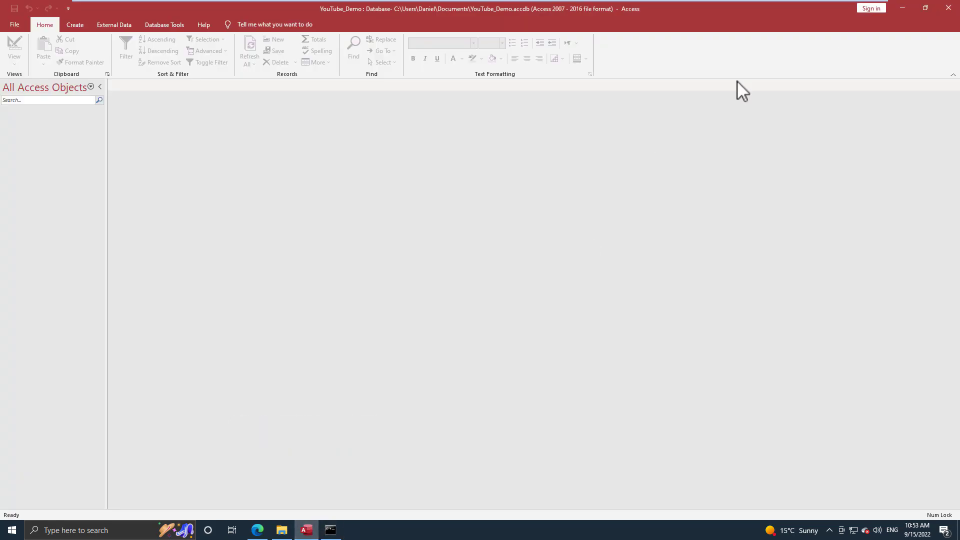
pyautogui.moveTo(947, 9)
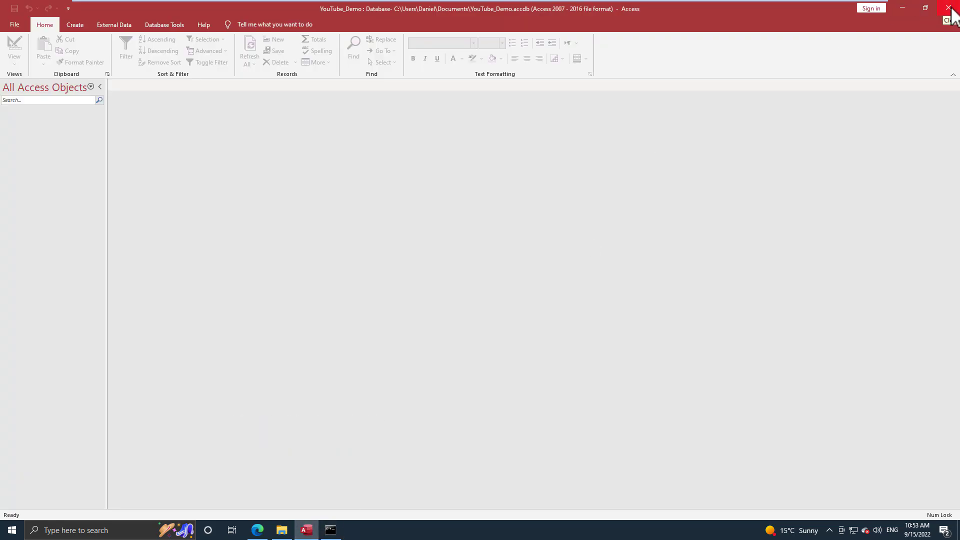
pyautogui.click(947, 8)
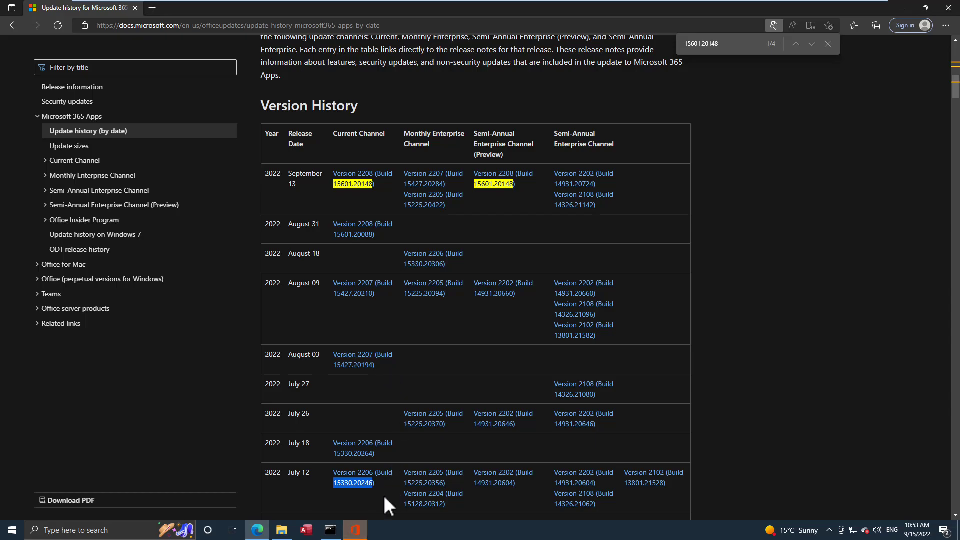
# - Watch the Click-to-Run download finish and dismiss the 'Updates were installed' notice
pyautogui.click(355, 530)
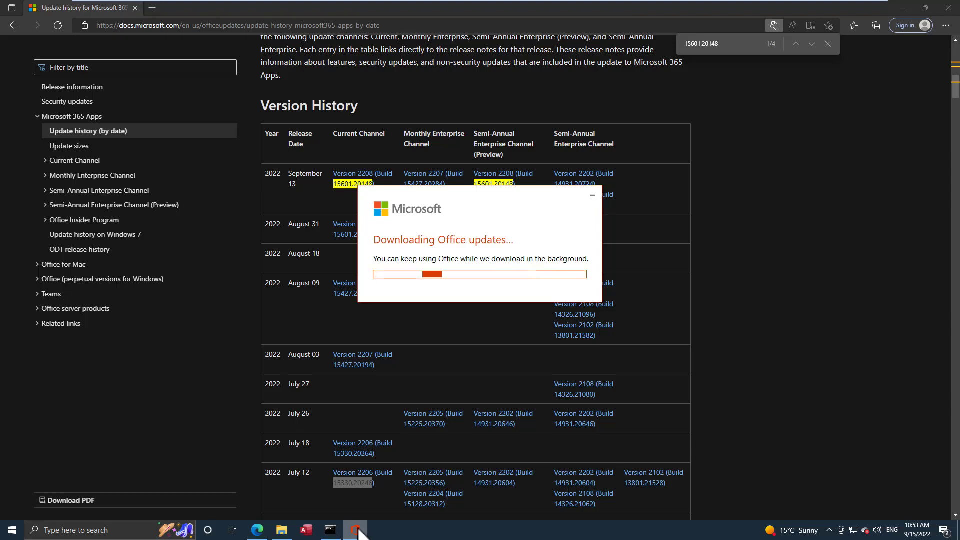
pyautogui.moveTo(504, 419)
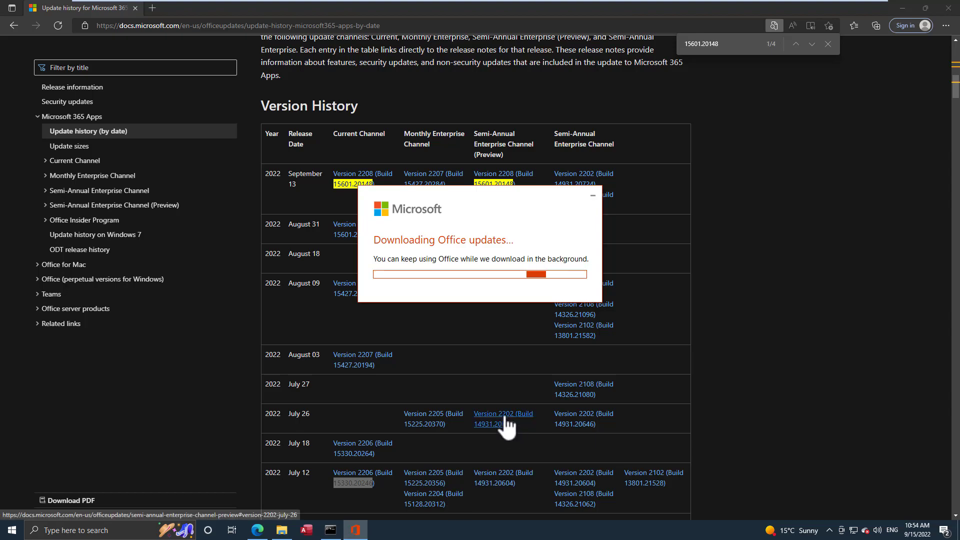
pyautogui.moveTo(707, 346)
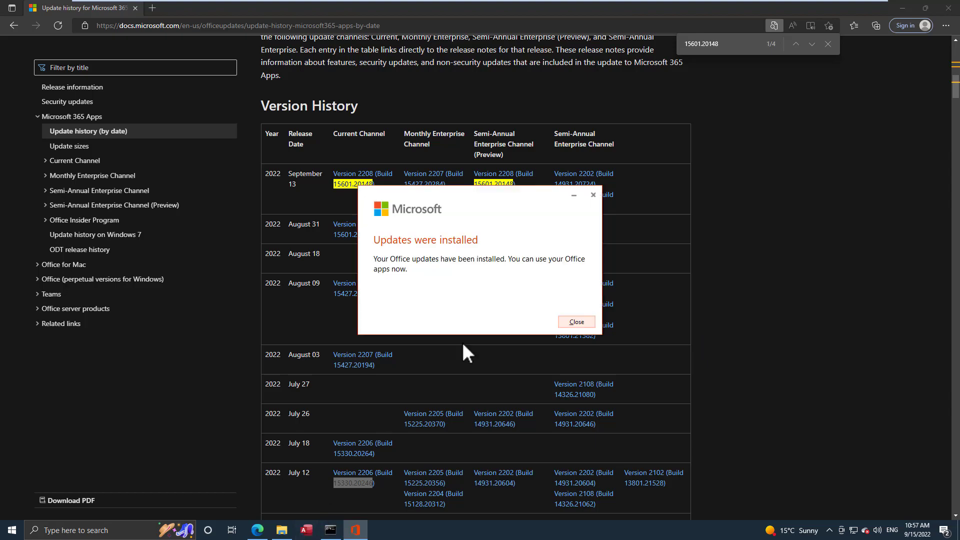
pyautogui.moveTo(486, 329)
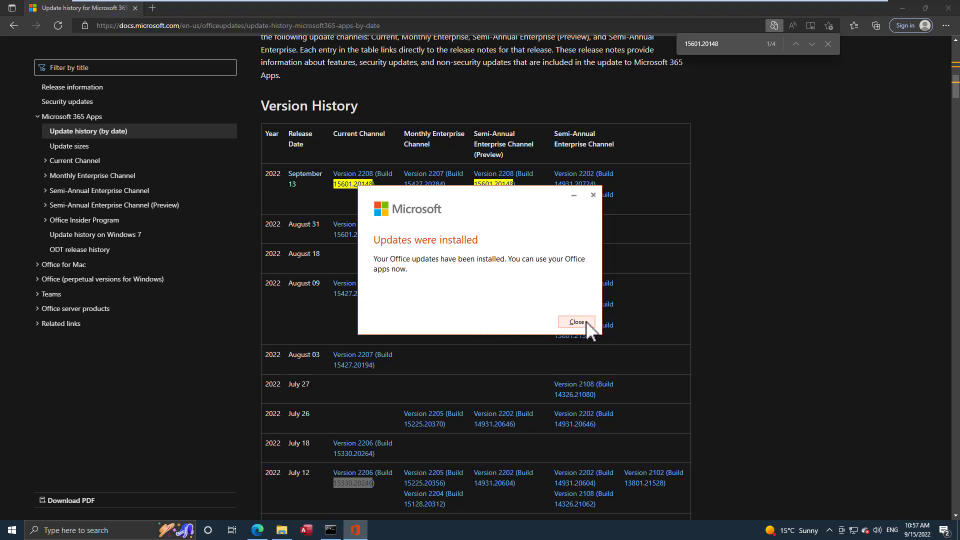
pyautogui.click(573, 322)
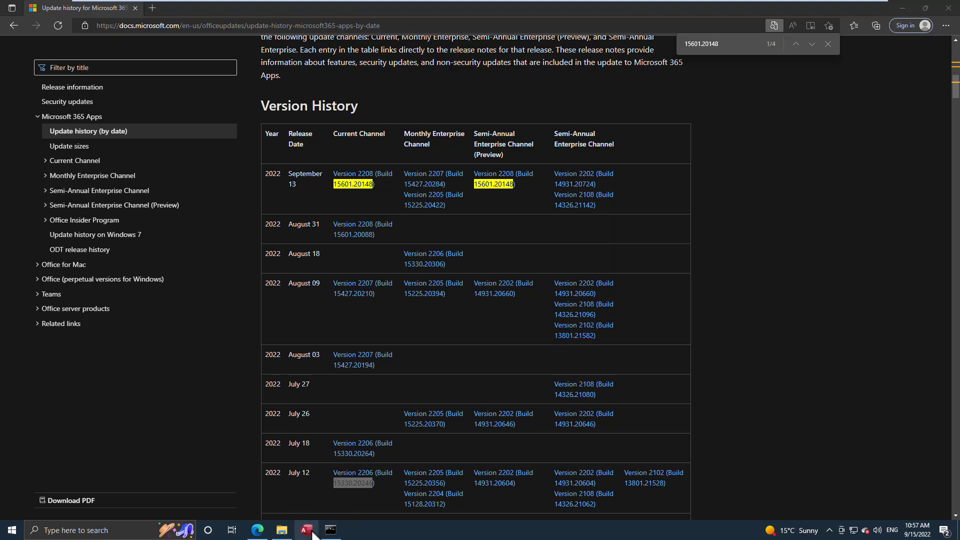
# - Reopen Access and show the Account page reading Version 2206 (Build 15330.20246) with updates off
pyautogui.click(306, 530)
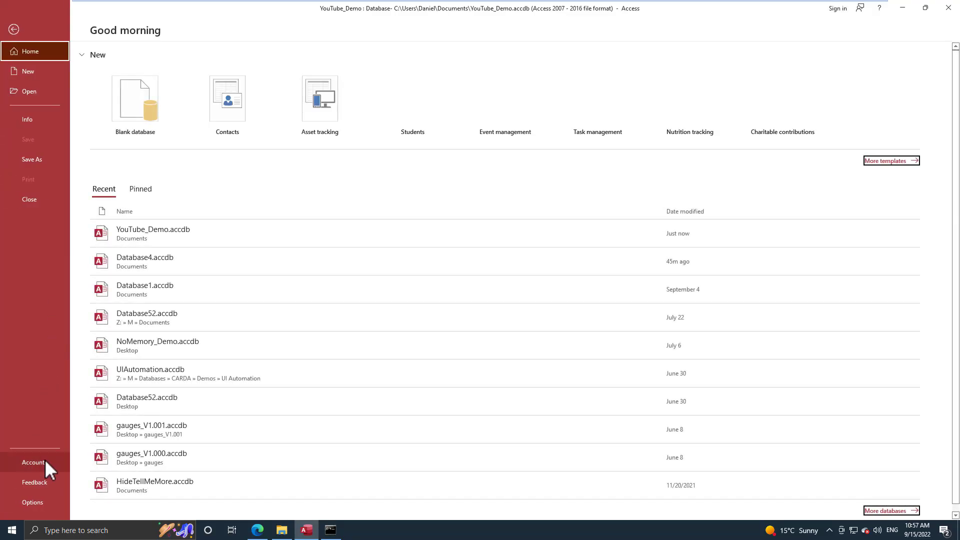
pyautogui.click(33, 462)
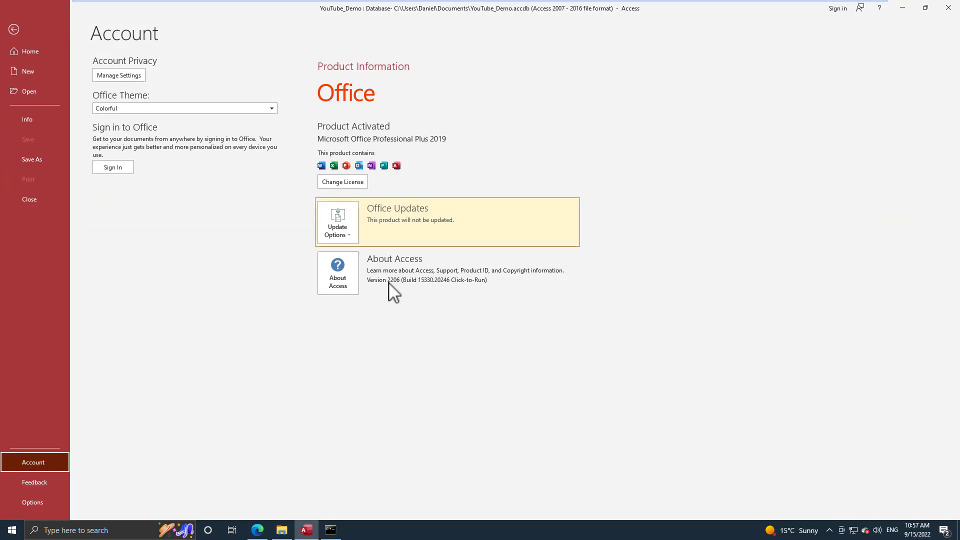
pyautogui.moveTo(404, 294)
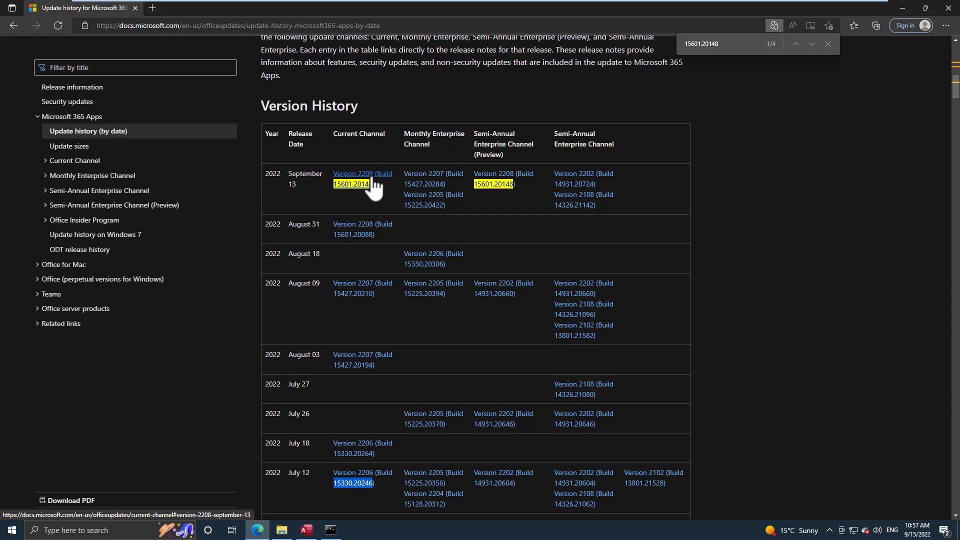
pyautogui.moveTo(364, 496)
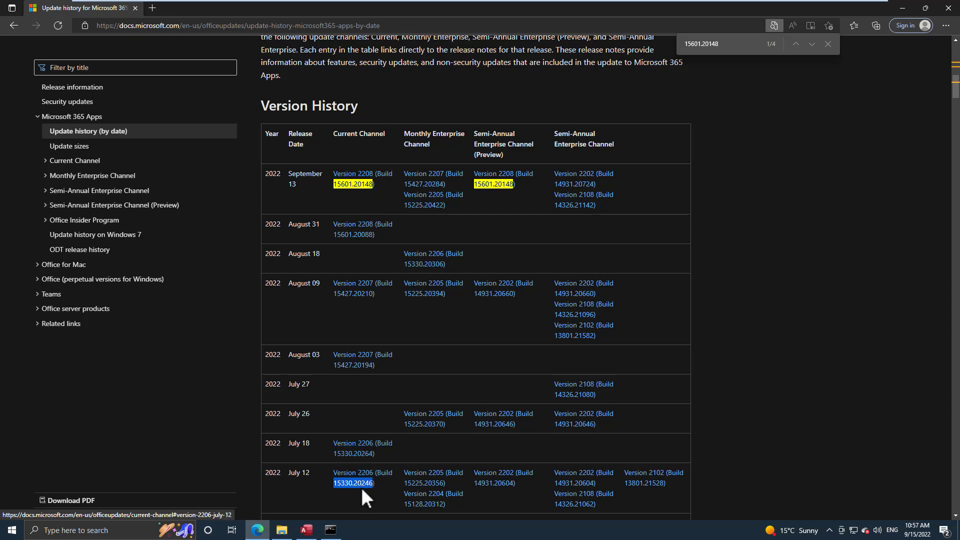
pyautogui.moveTo(458, 447)
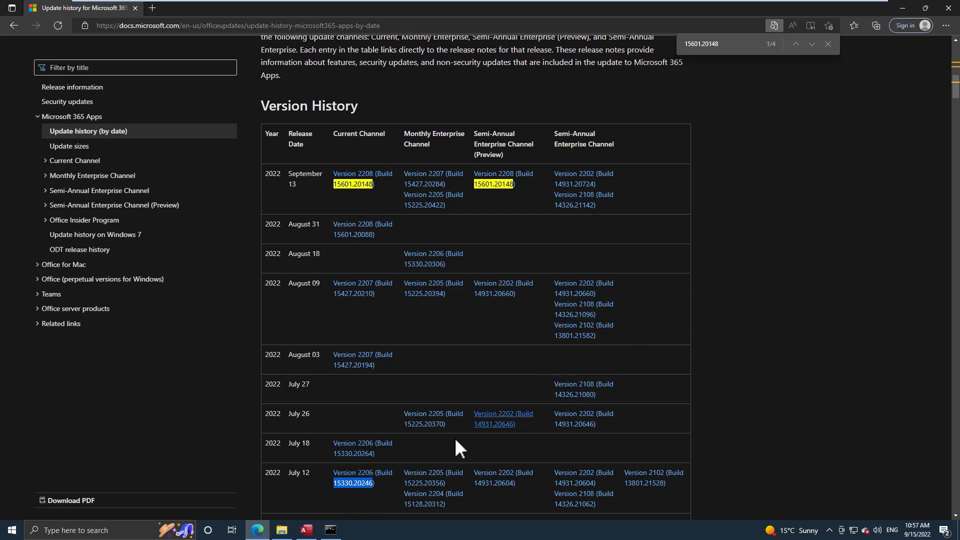
pyautogui.moveTo(349, 473)
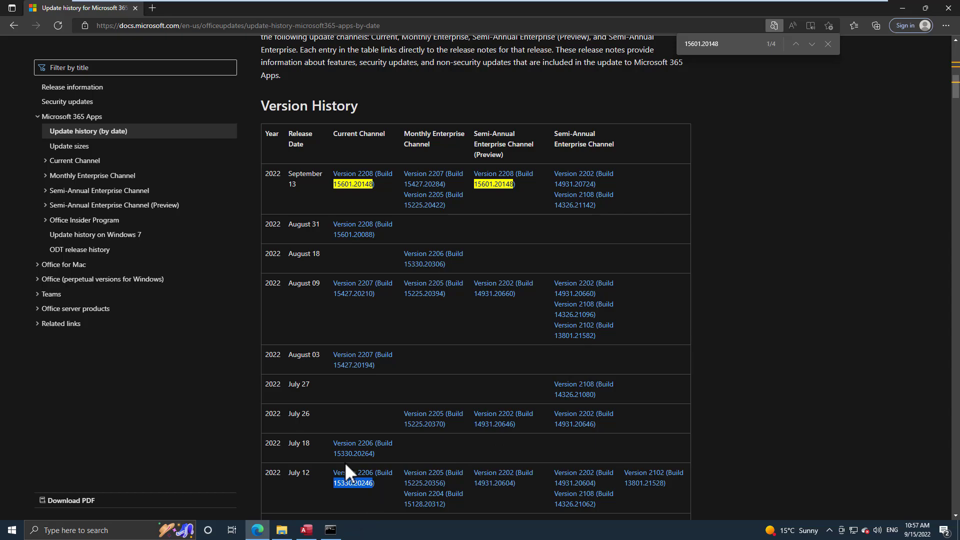
# - Recall the updatetoversion command and copy build 15330.20264 (July 18 release) to target it
pyautogui.scroll(-3)
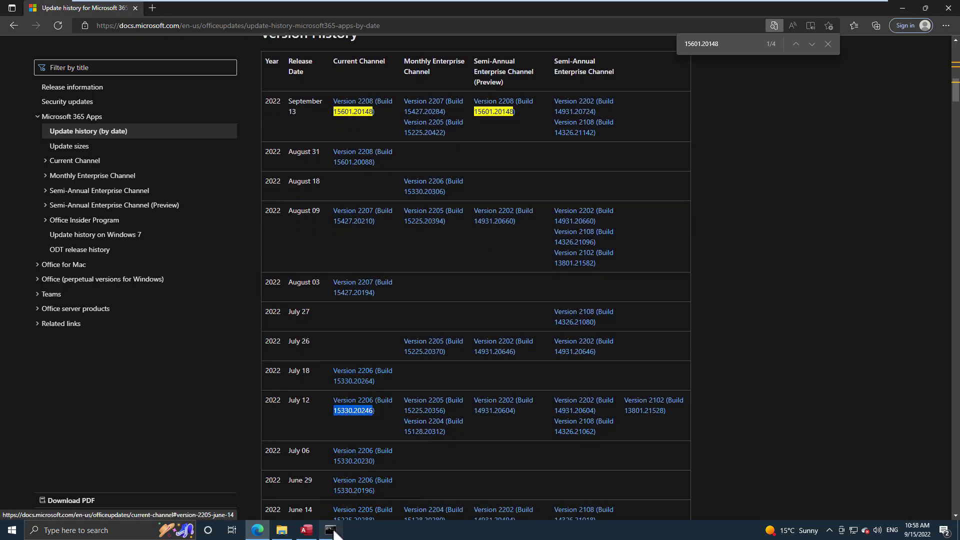
pyautogui.click(331, 530)
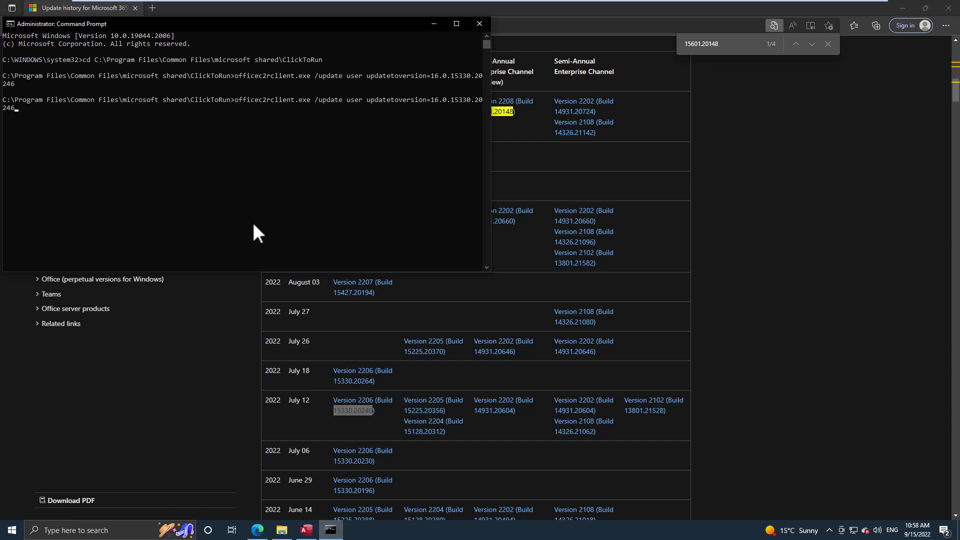
pyautogui.press('Backspace')
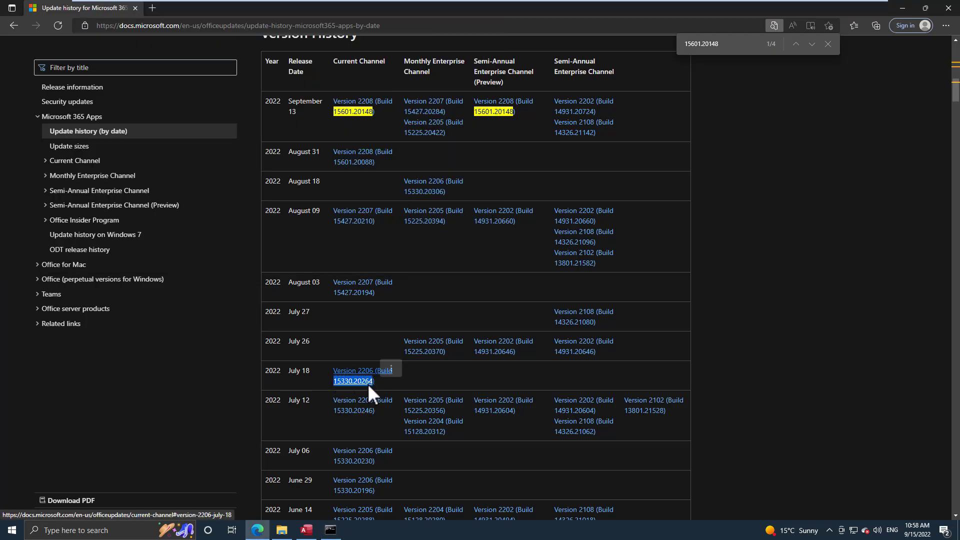
pyautogui.rightClick(354, 380)
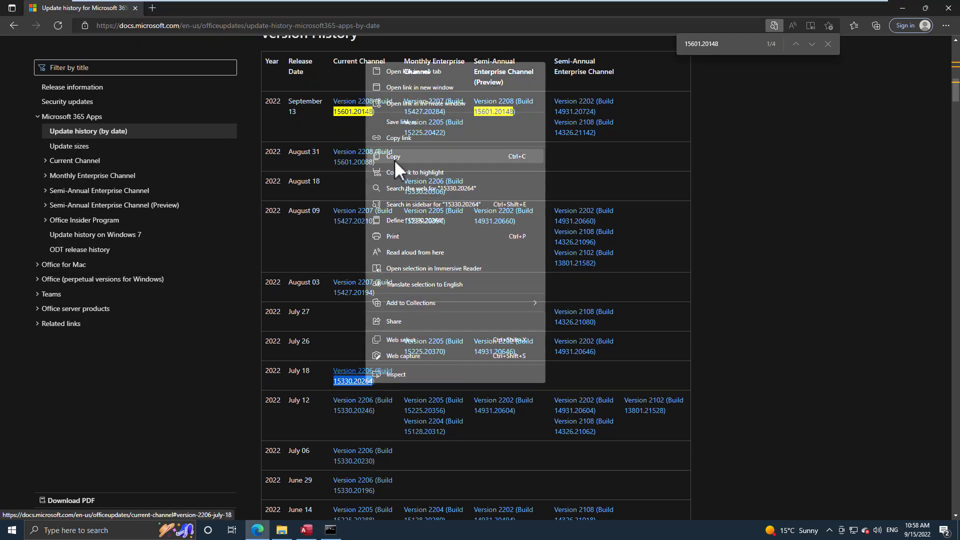
pyautogui.click(329, 530)
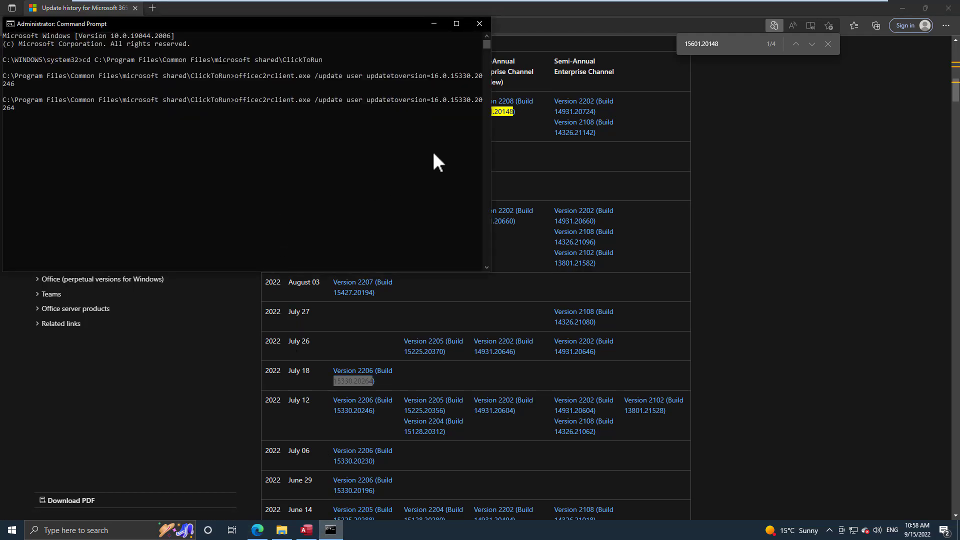